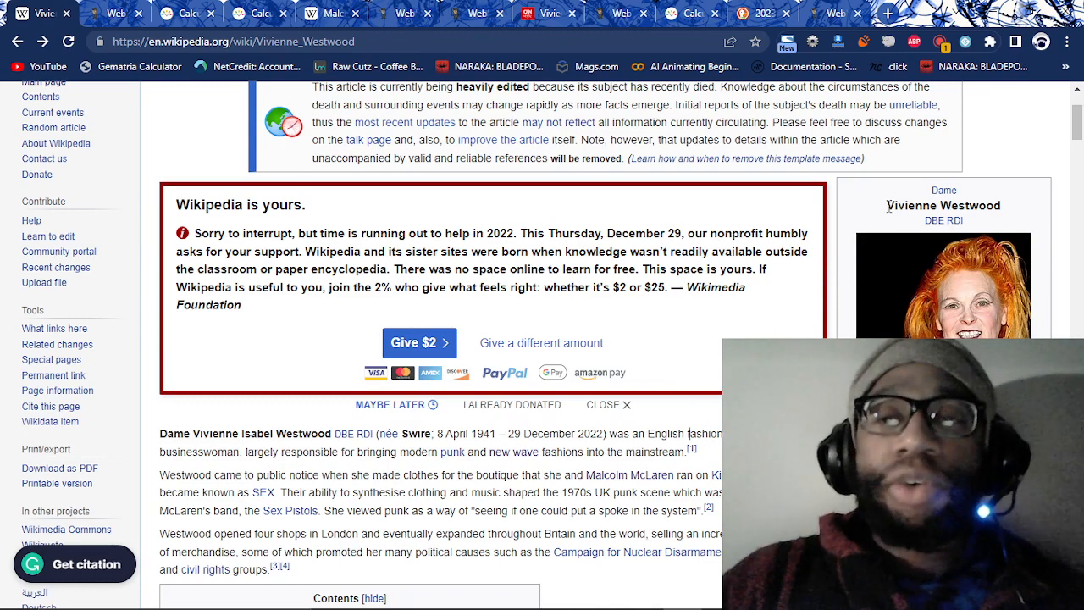
- Mark a word in the Westwood Wikipedia article and scroll down through it
double_click(945, 205)
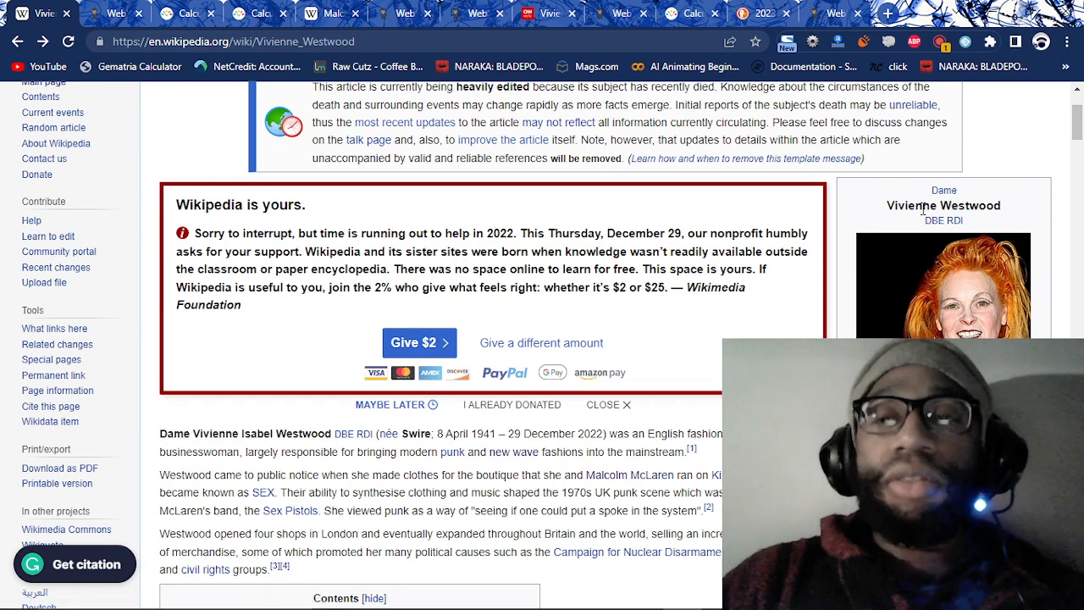
mouse_move(960, 241)
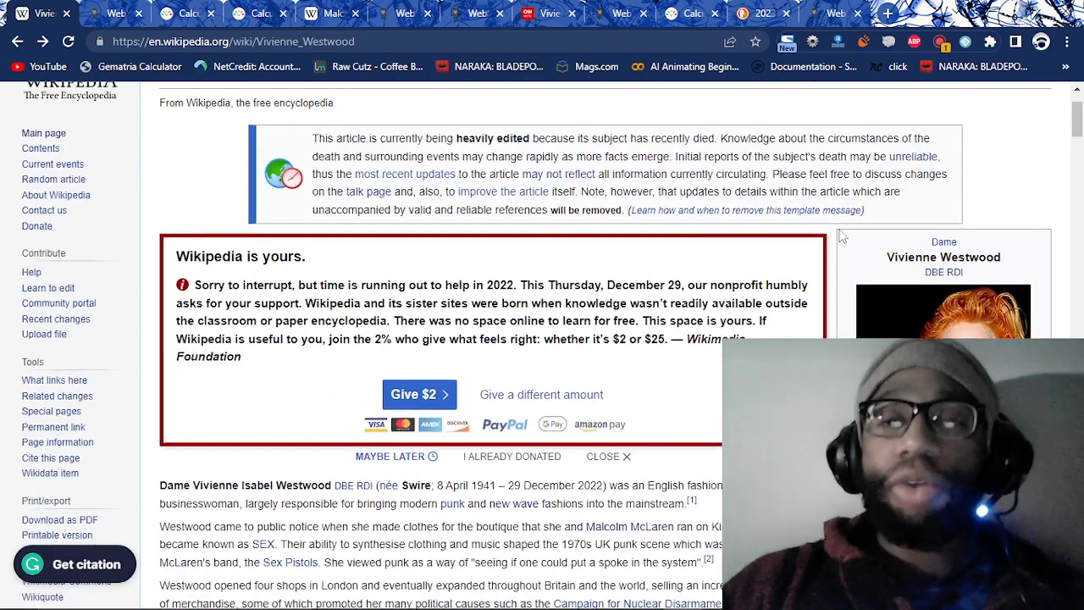
scroll("down", 3)
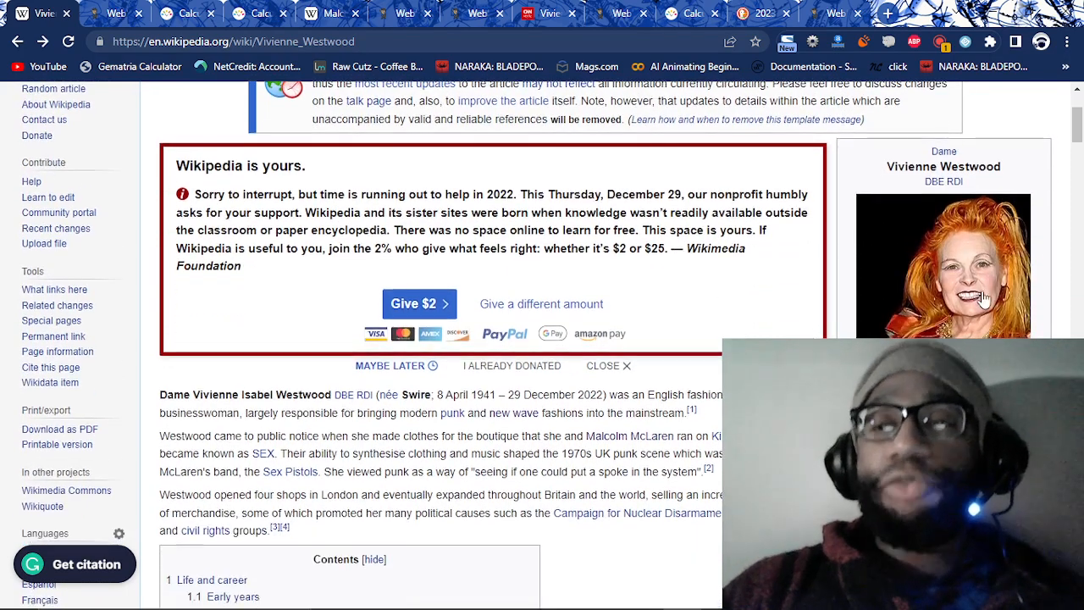
scroll("down", 3)
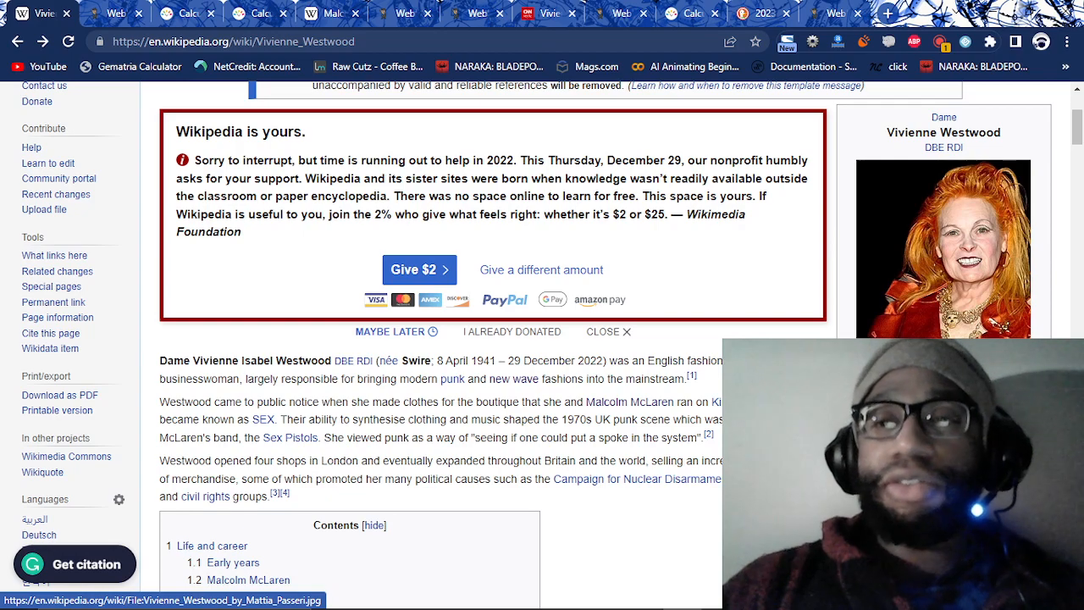
scroll("down", 3)
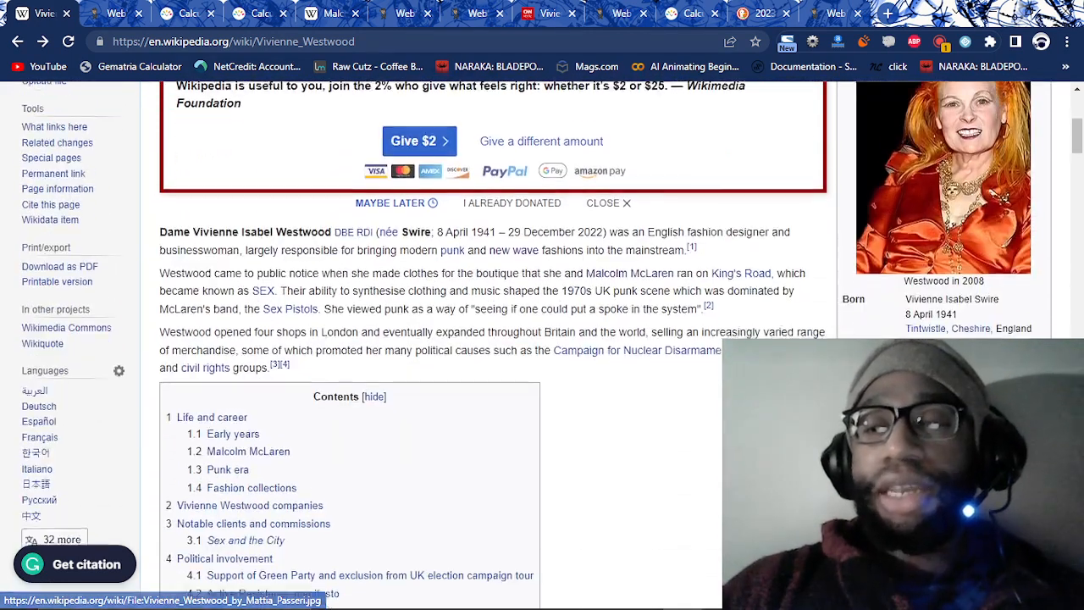
scroll("down", 3)
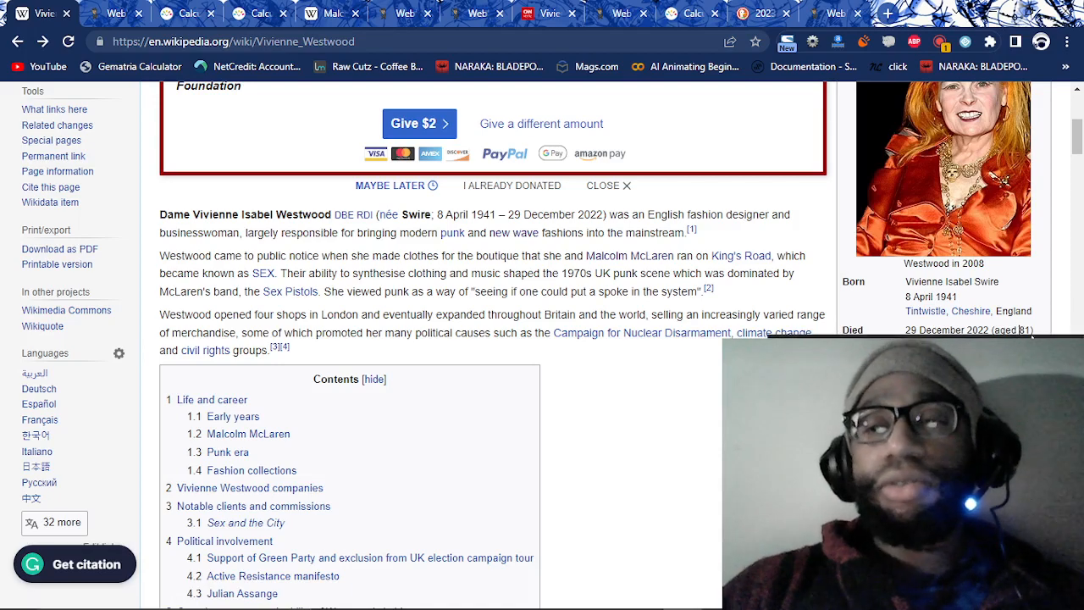
scroll("down", 3)
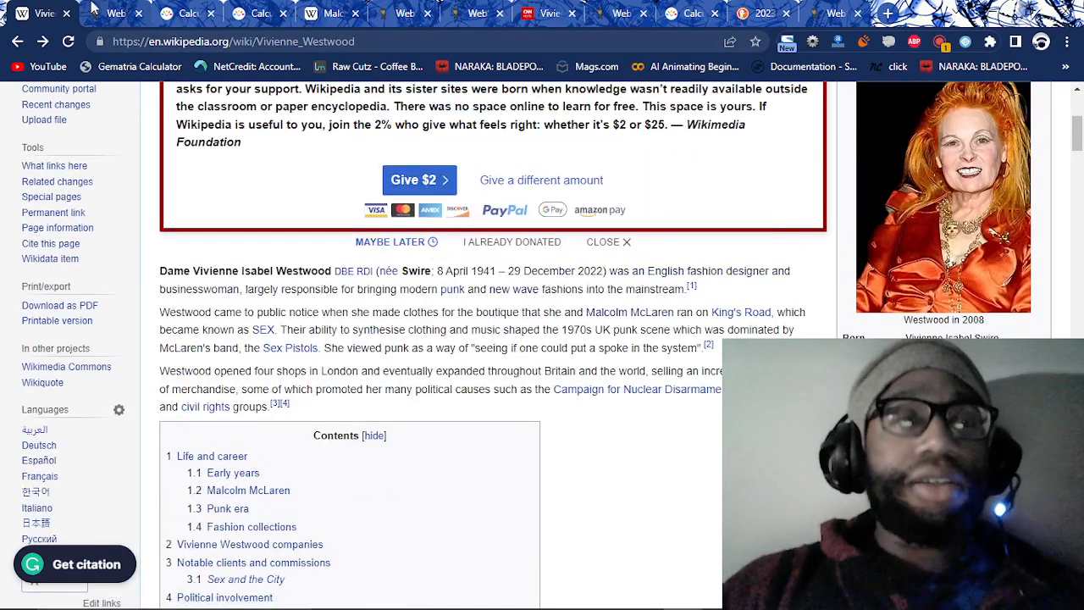
- Show the Reverse Reduction breakdown of 'Fashion Designer' in Gematrinator
left_click(118, 15)
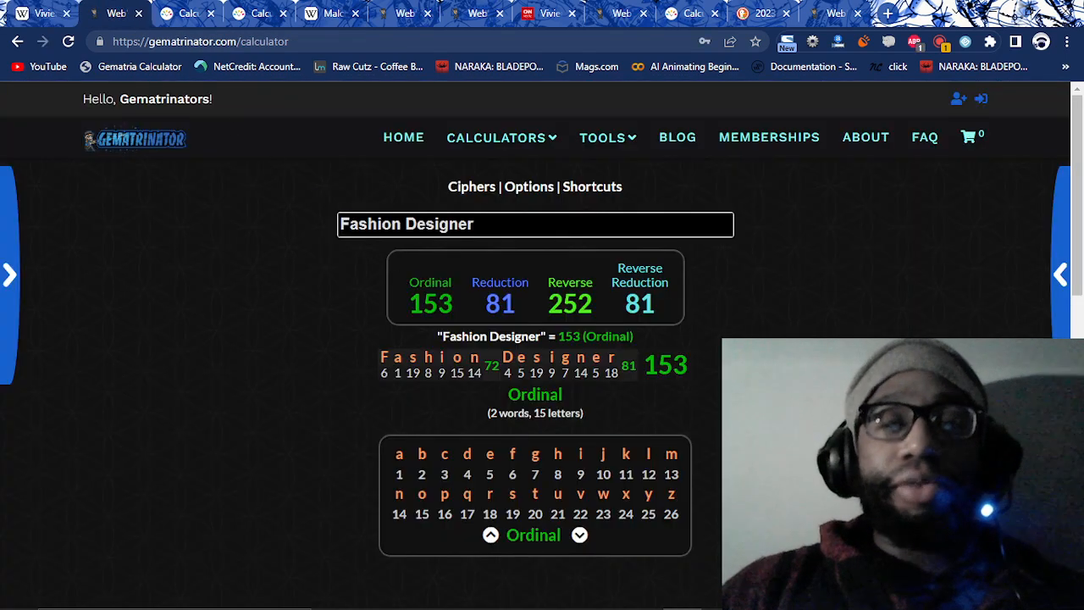
right_click(567, 267)
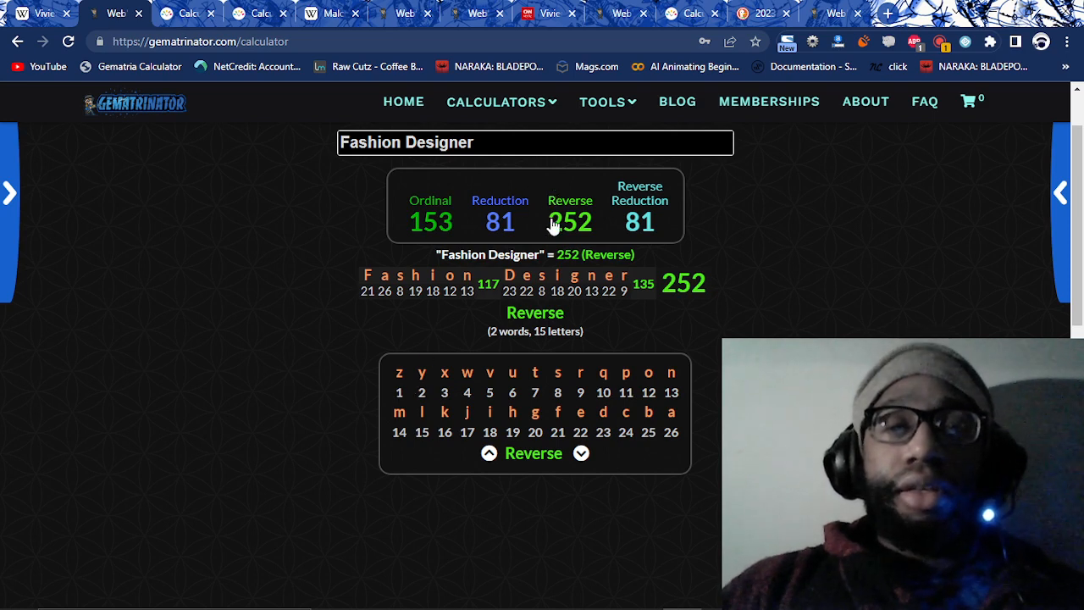
mouse_move(660, 199)
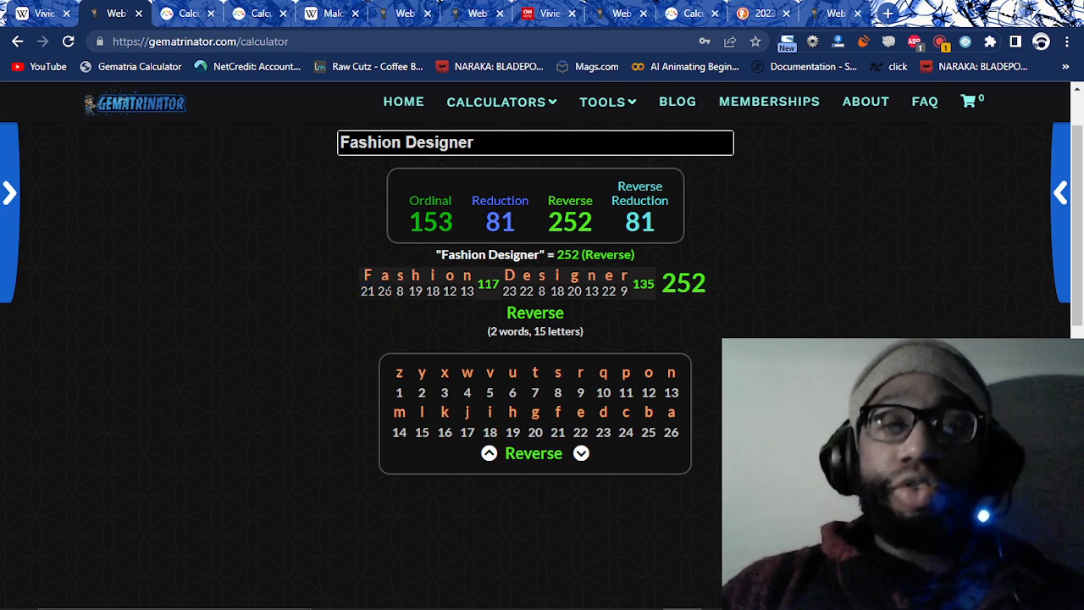
left_click(640, 222)
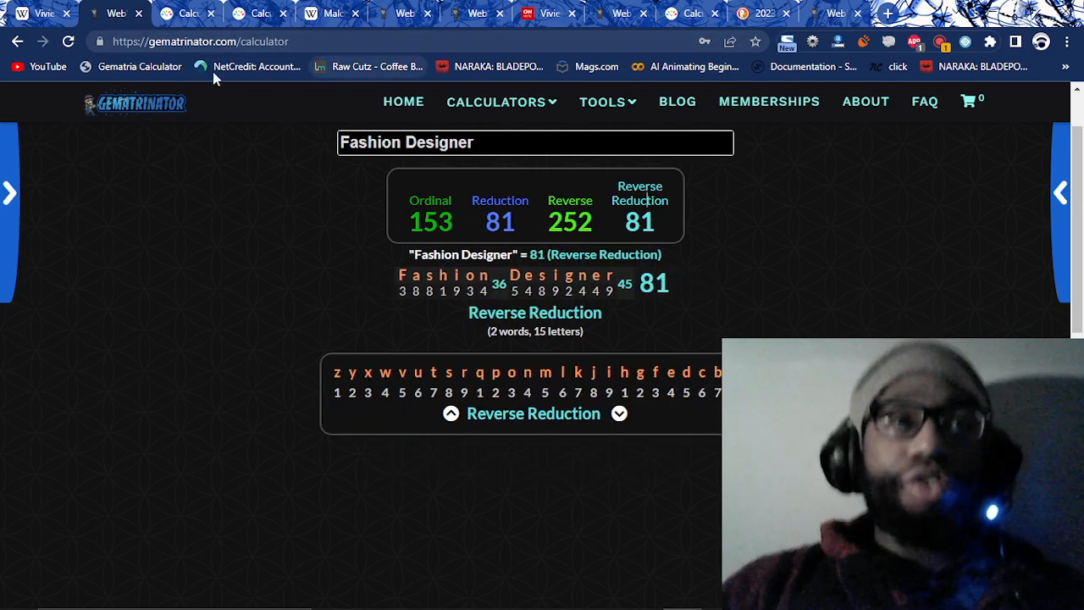
- Mark Westwood's age at death in the Wikipedia infobox
left_click(42, 15)
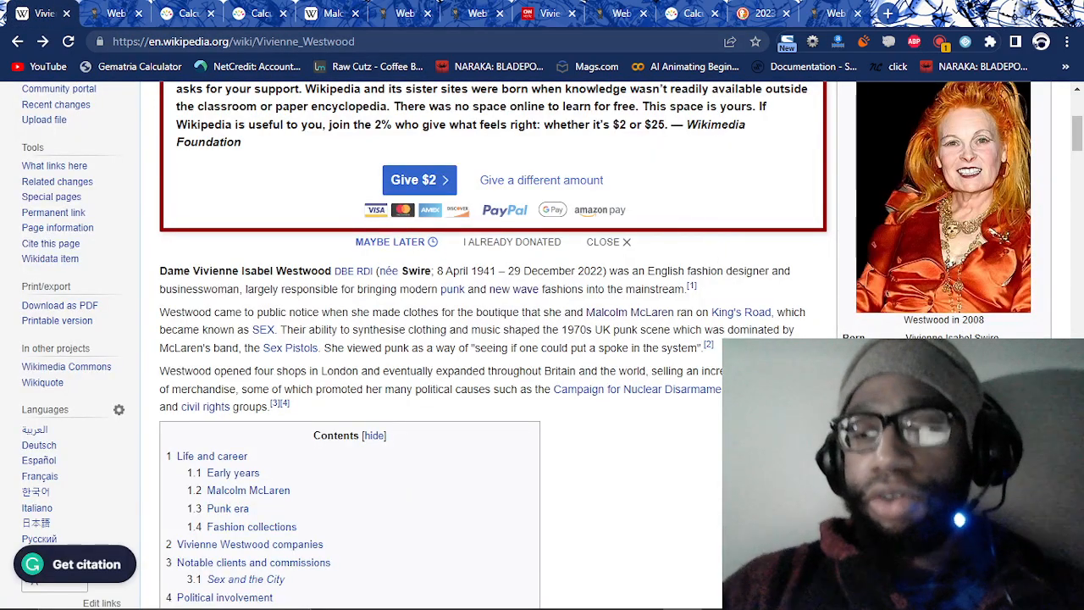
scroll("down", 3)
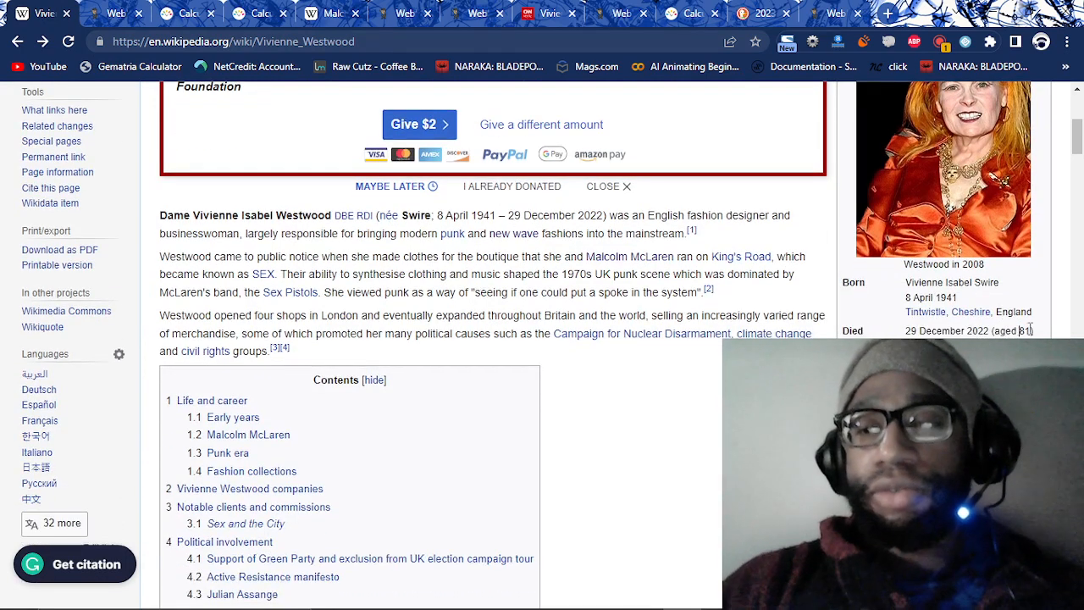
double_click(1028, 331)
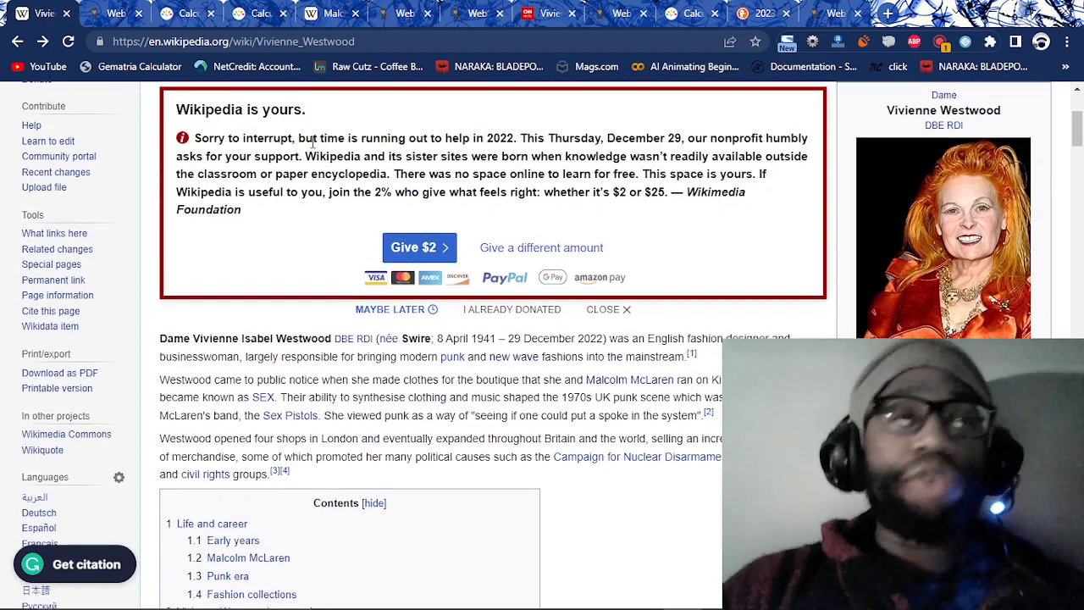
- Start entering the phrase 'Jesuit O' into the Gematrinator calculator
left_click(115, 14)
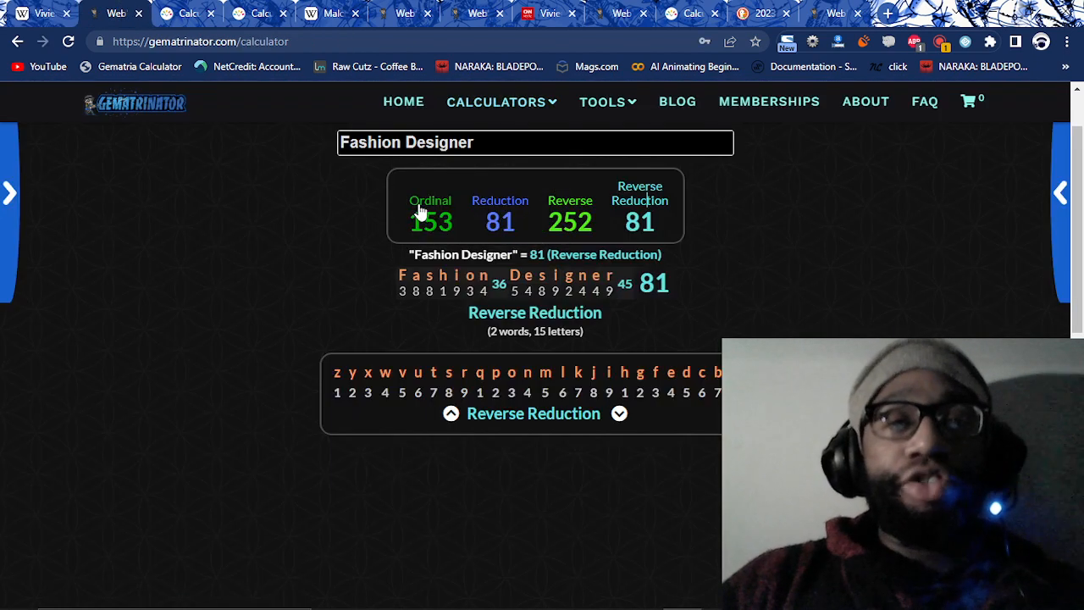
type("J")
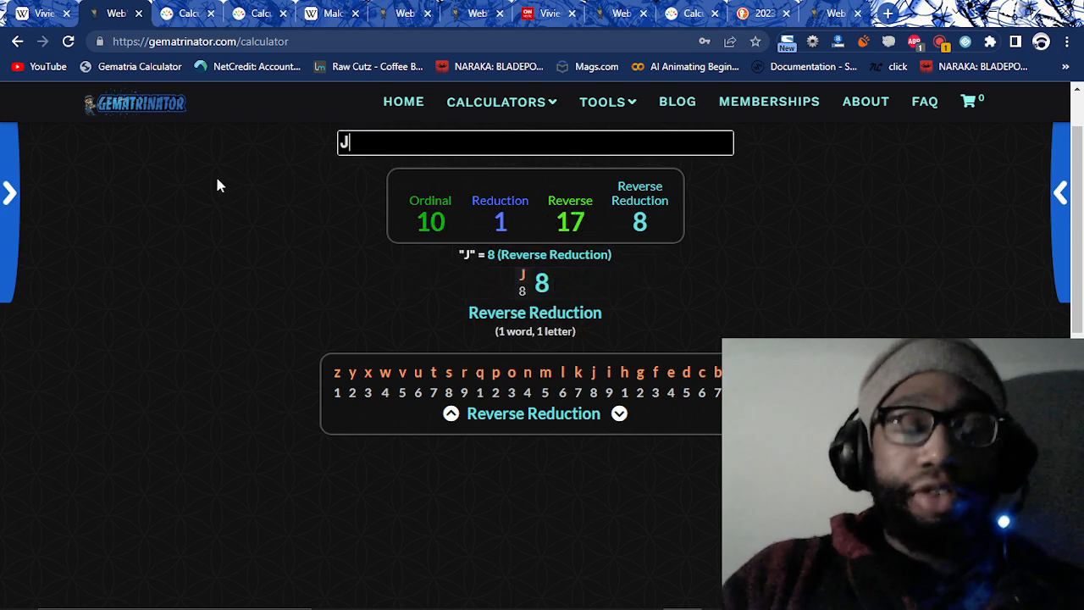
type("esuit O")
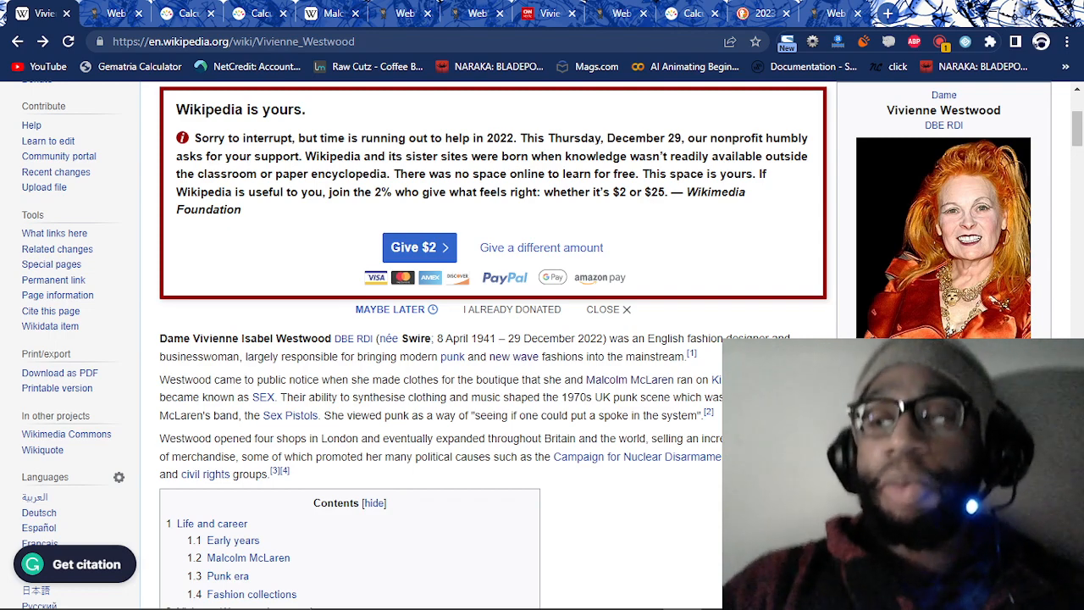
- Load 1229's properties from 201's Prime # value, then return to Wikipedia
scroll("down", 3)
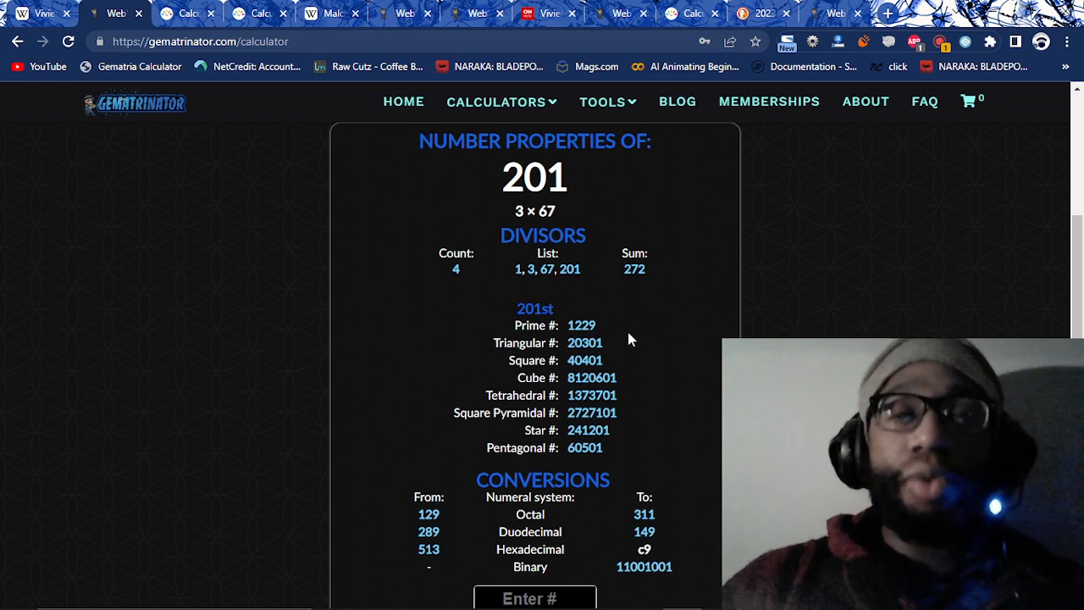
scroll("down", 3)
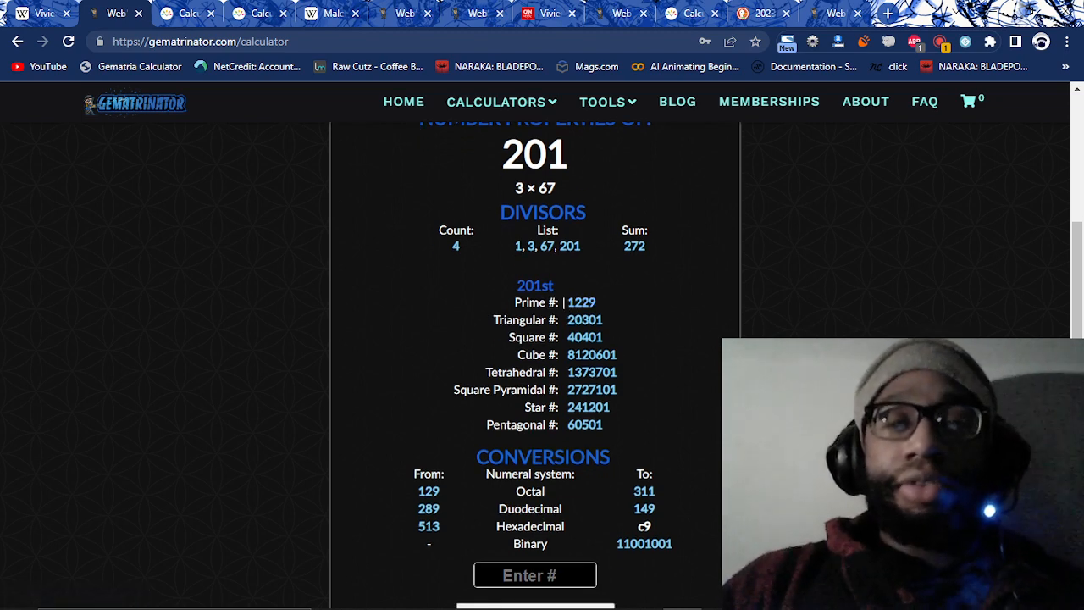
scroll("up", 3)
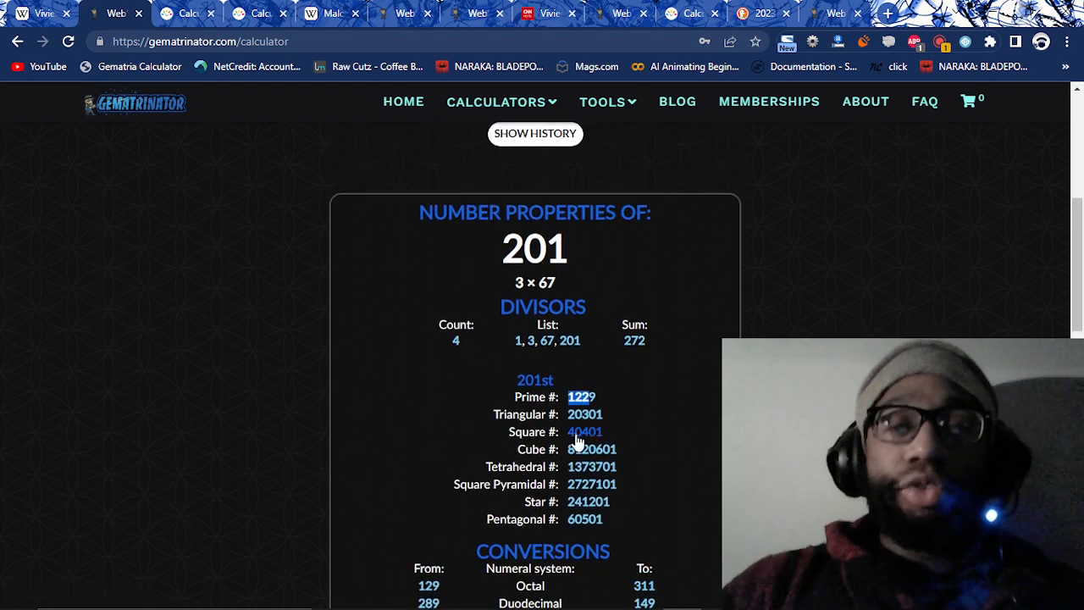
left_click(579, 396)
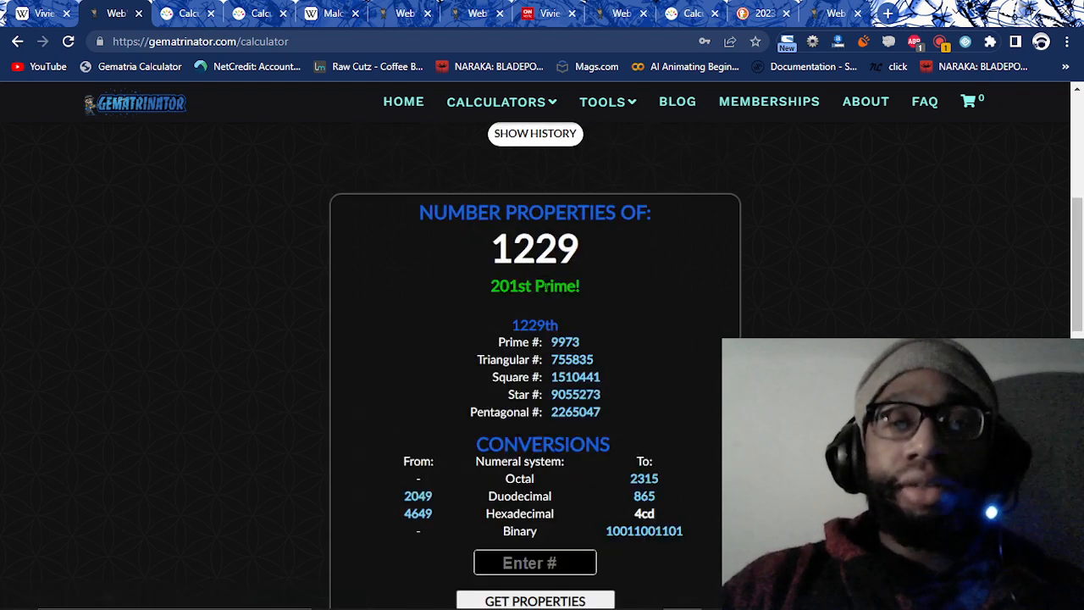
left_click(42, 13)
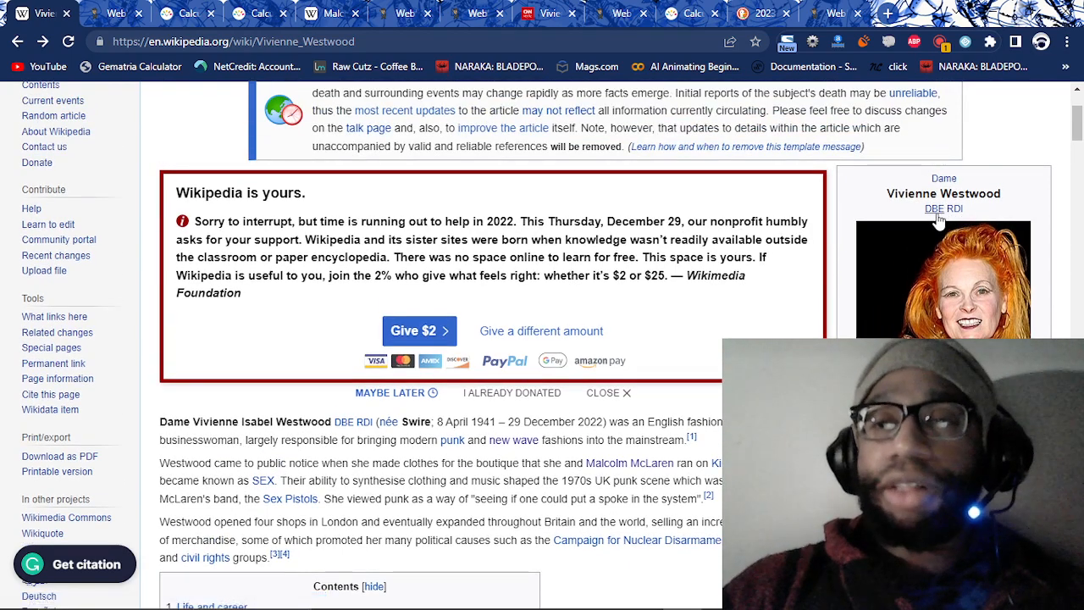
- Mark 'DBE RDI' under Westwood's name, then move on to CNN's obituary
double_click(933, 208)
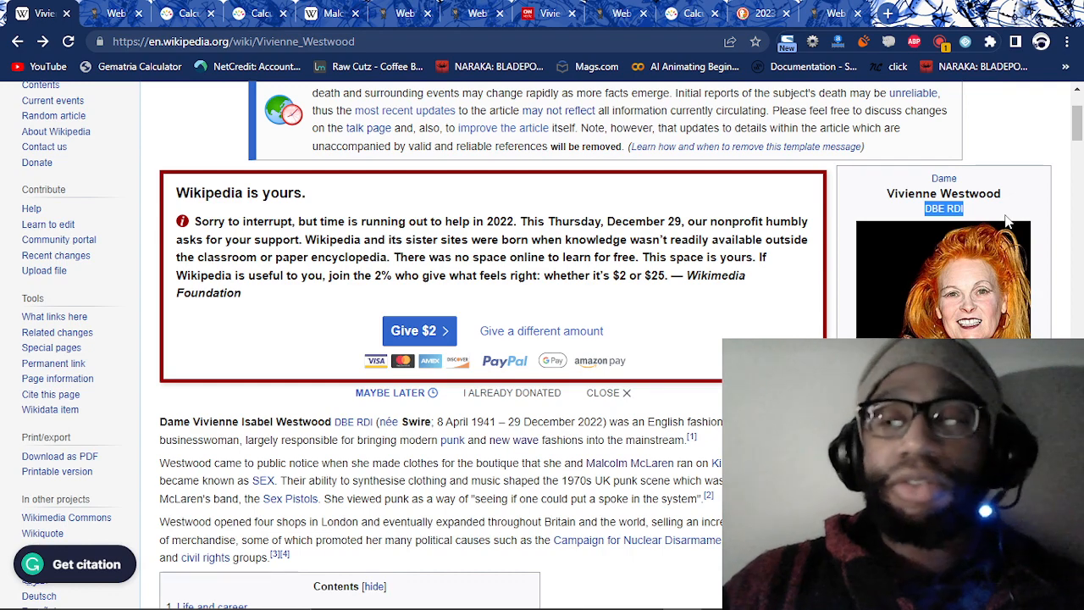
mouse_move(875, 205)
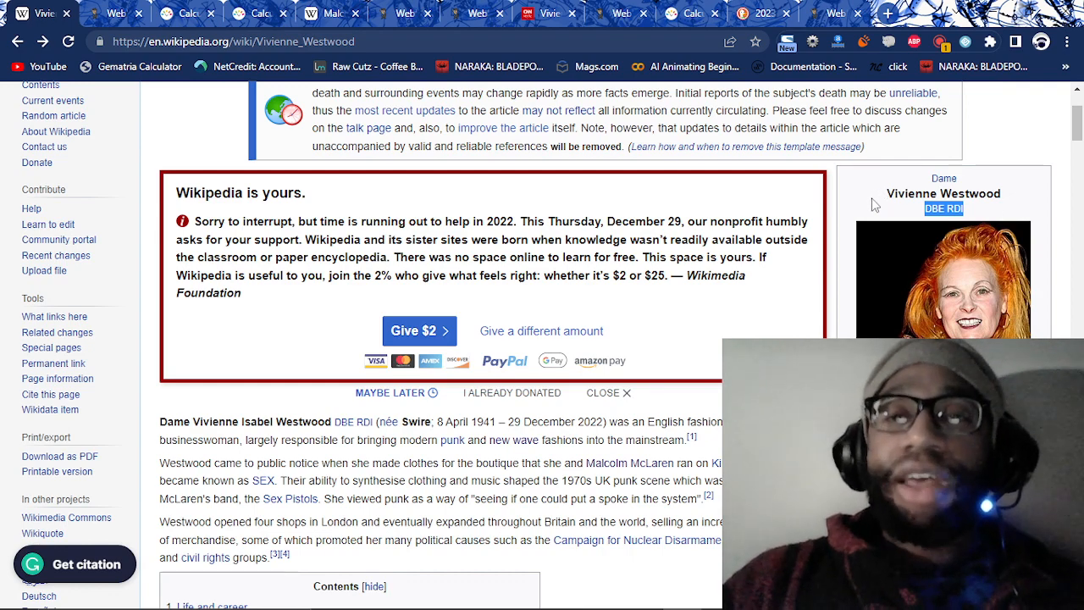
scroll("down", 3)
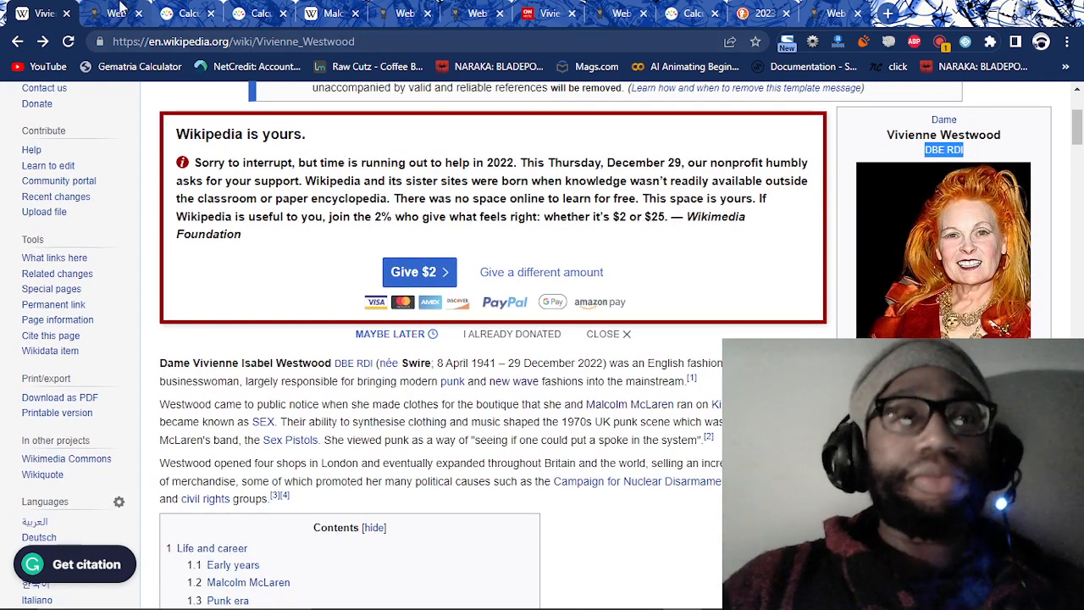
left_click(114, 13)
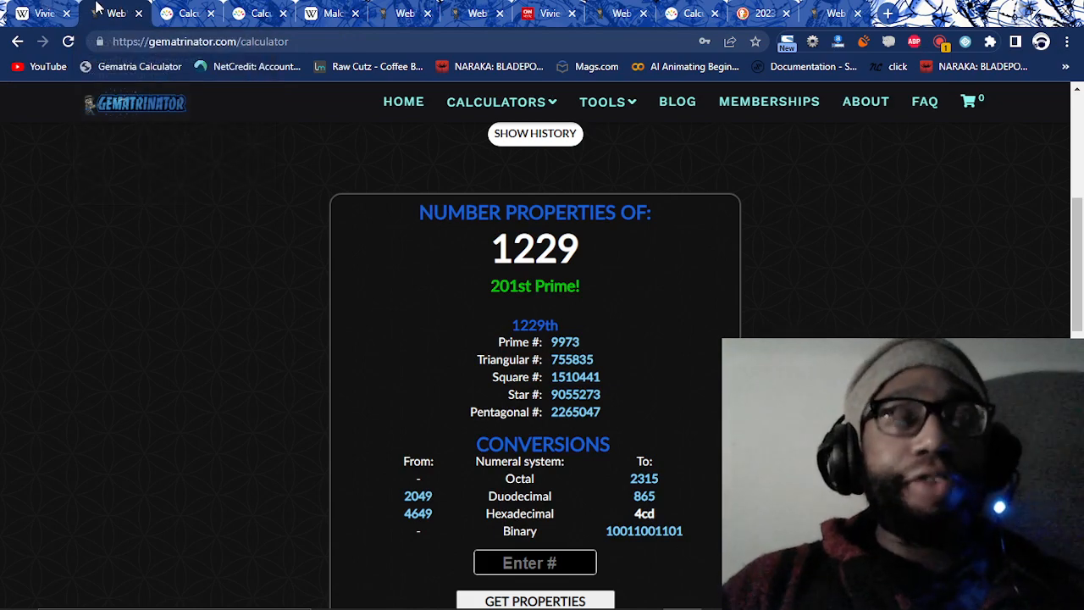
left_click(554, 14)
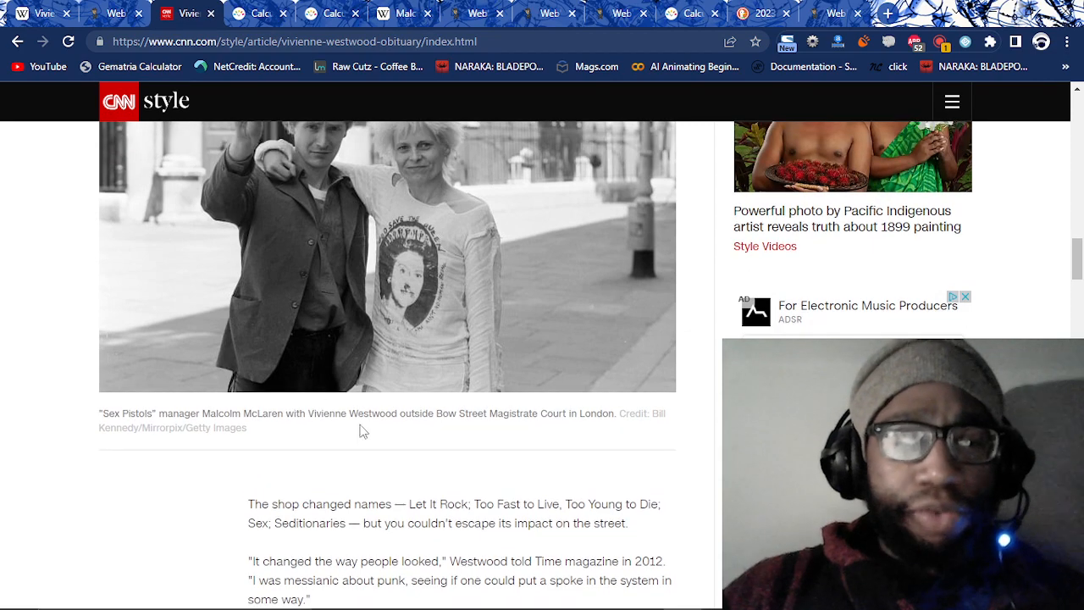
- Highlight, then clear, the Bow Street Magistrate Court caption under the McLaren photo
left_click_drag(399, 413, 549, 413)
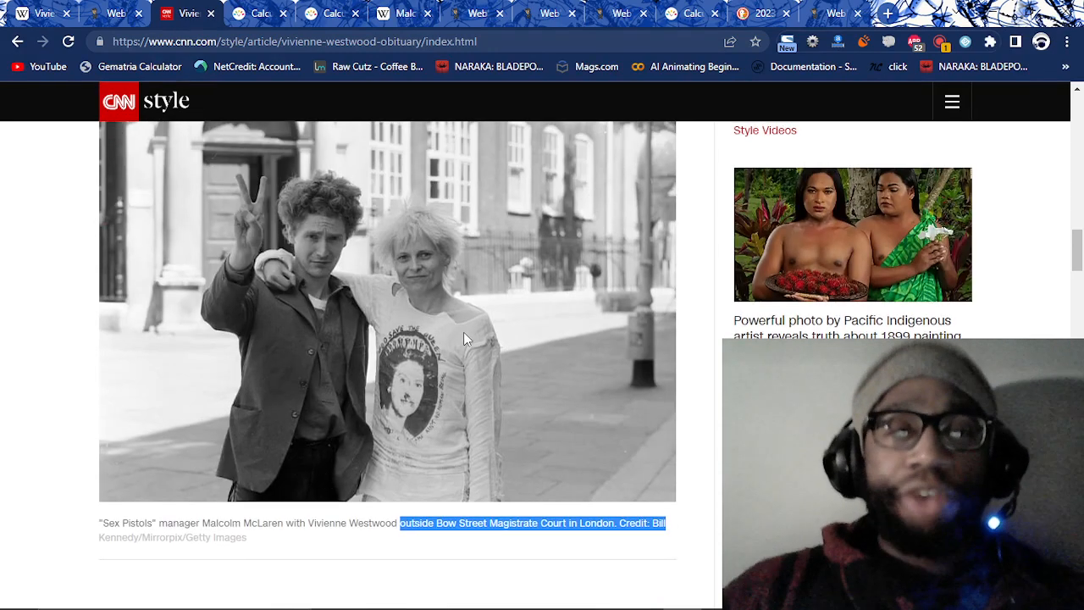
scroll("down", 3)
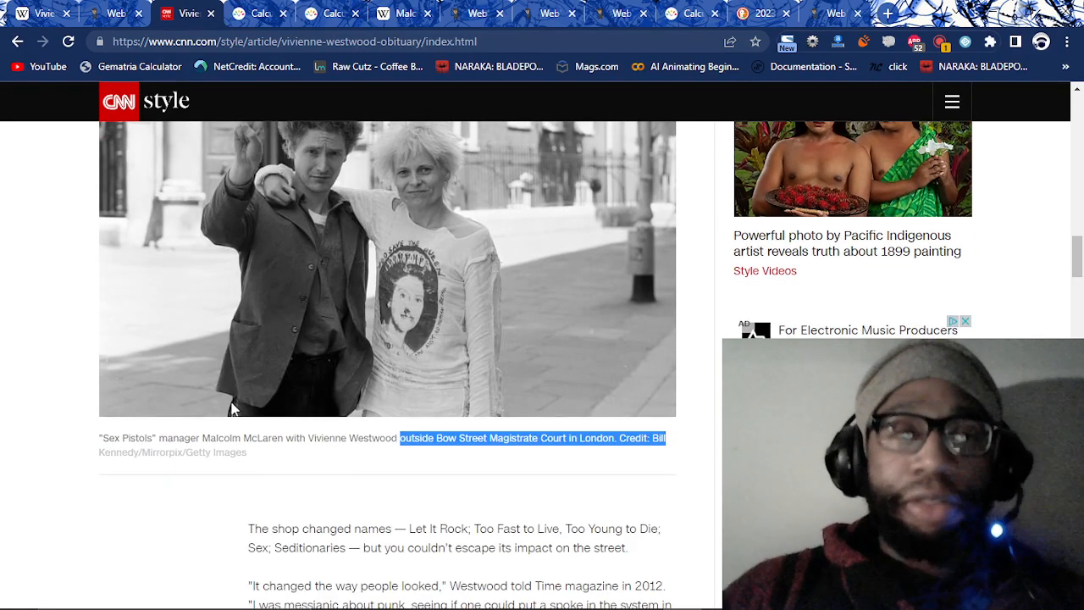
left_click(72, 407)
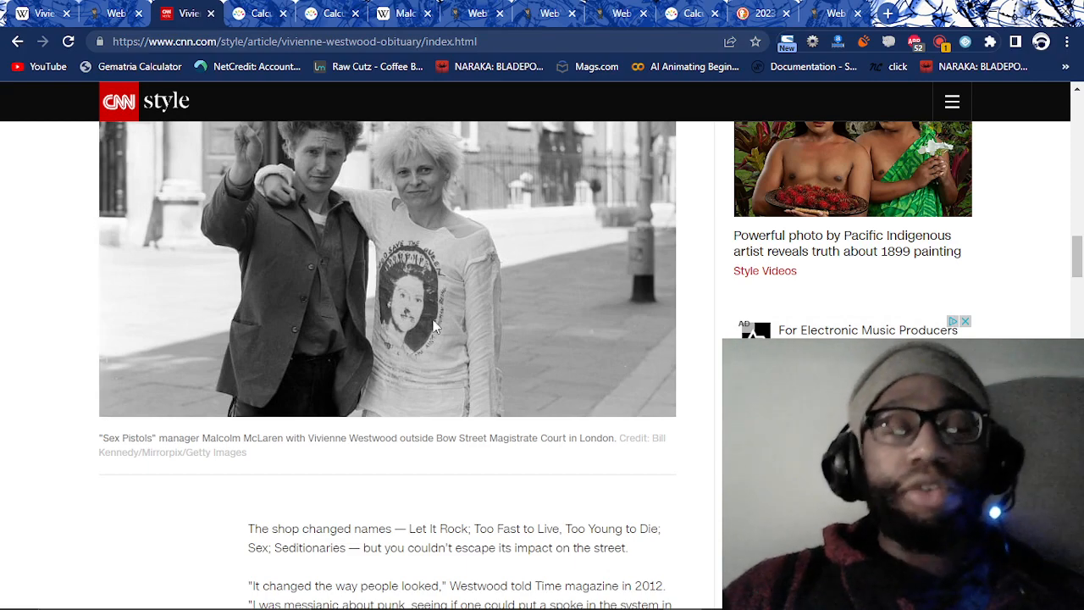
scroll("down", 3)
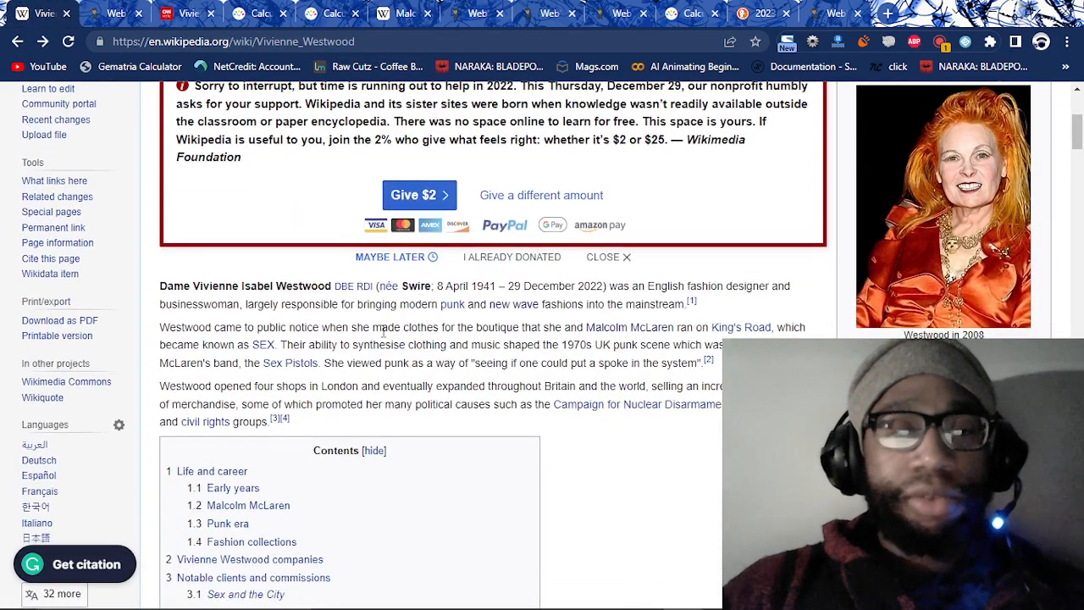
- Scroll through Westwood's lead paragraphs and contents list
scroll("down", 3)
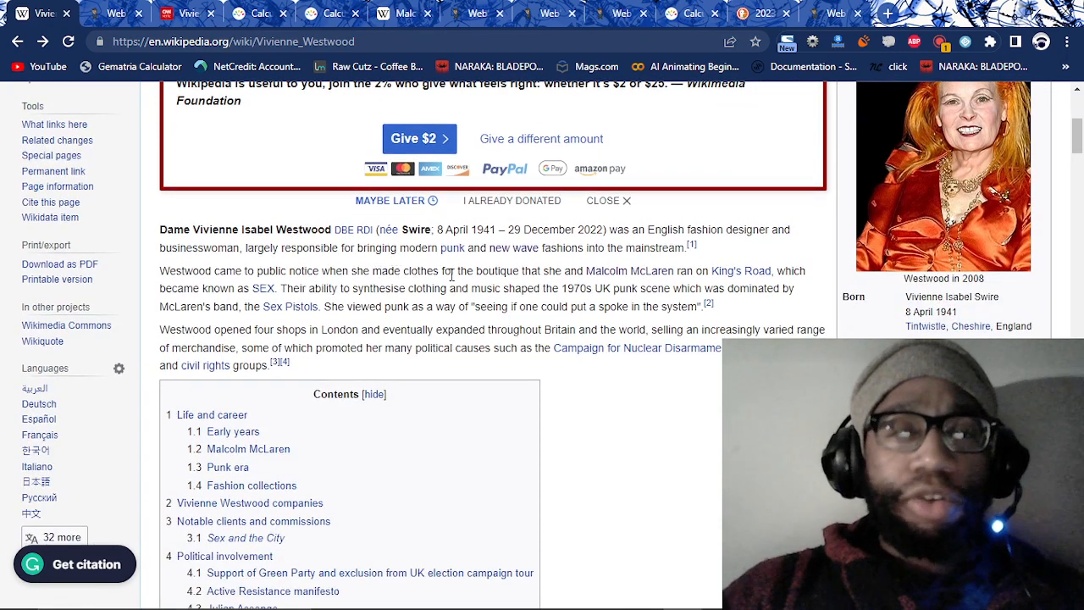
mouse_move(654, 276)
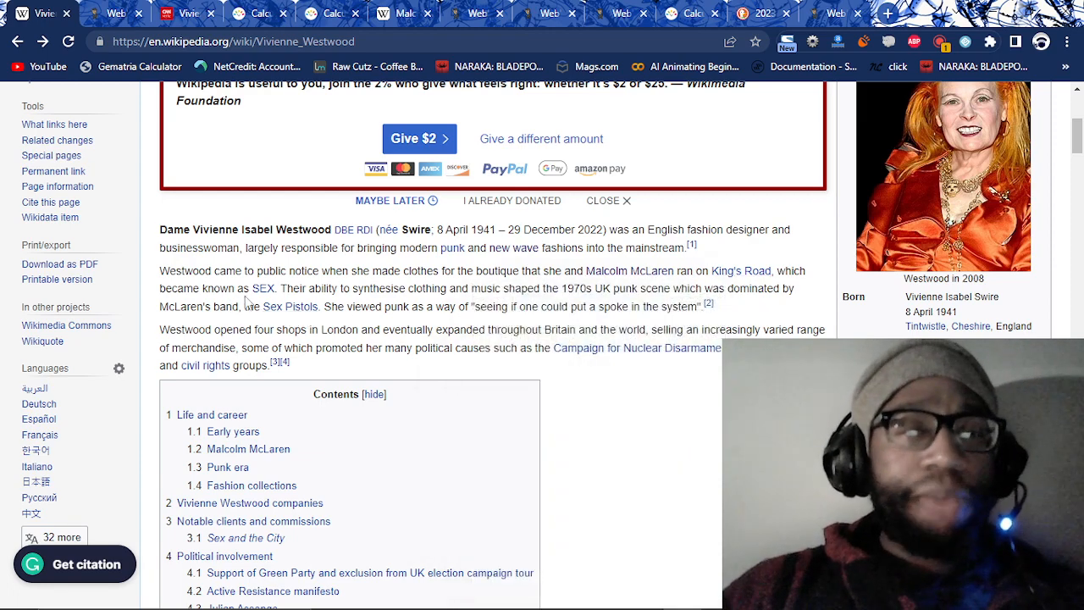
mouse_move(365, 288)
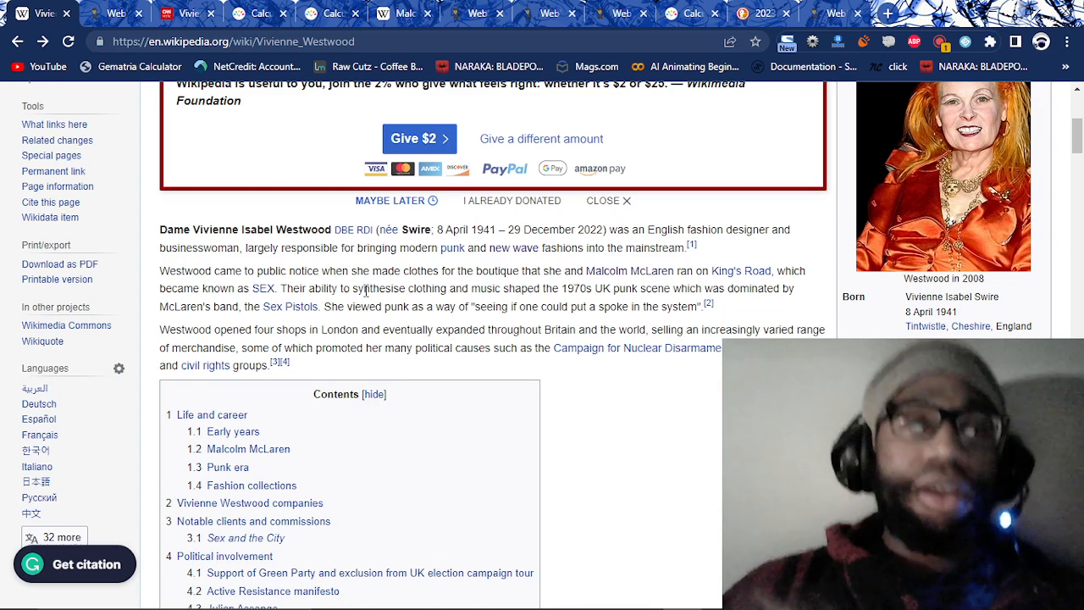
mouse_move(430, 123)
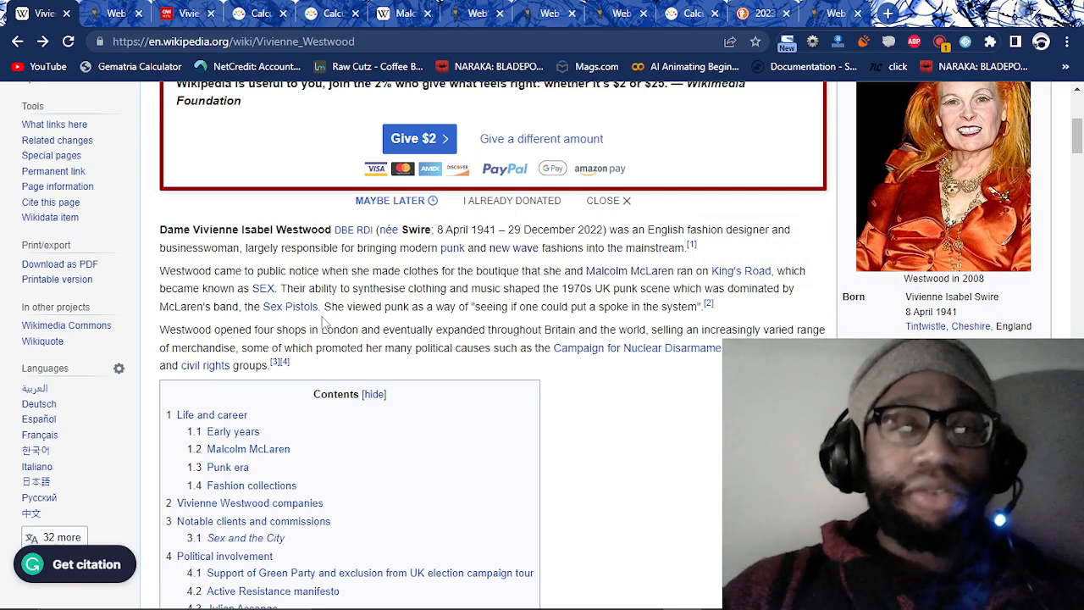
mouse_move(443, 319)
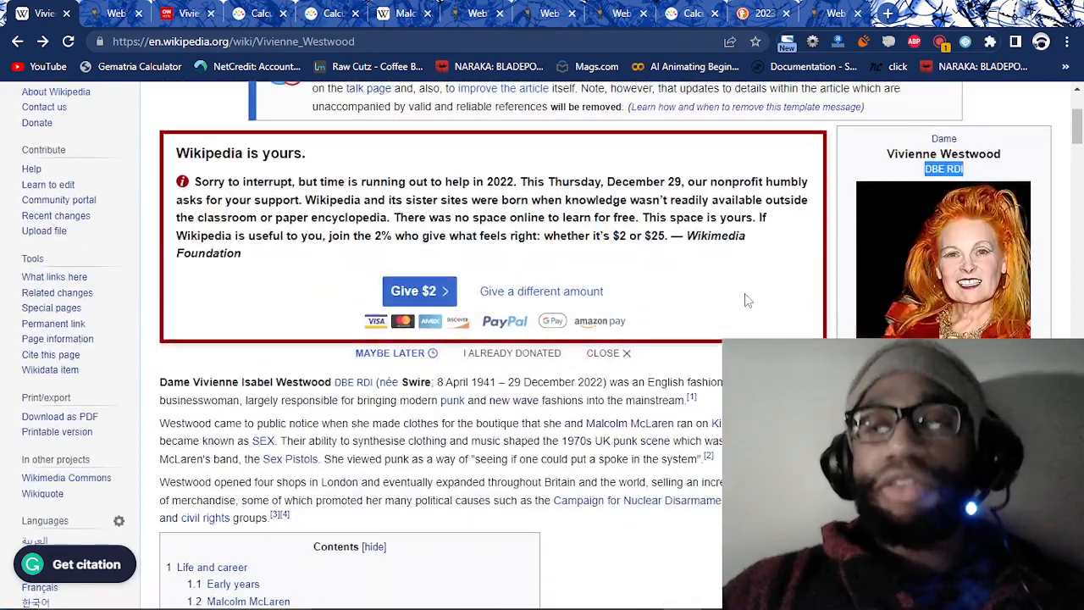
- Open Westwood's 2008 infobox portrait at full size, then close it
left_click(942, 259)
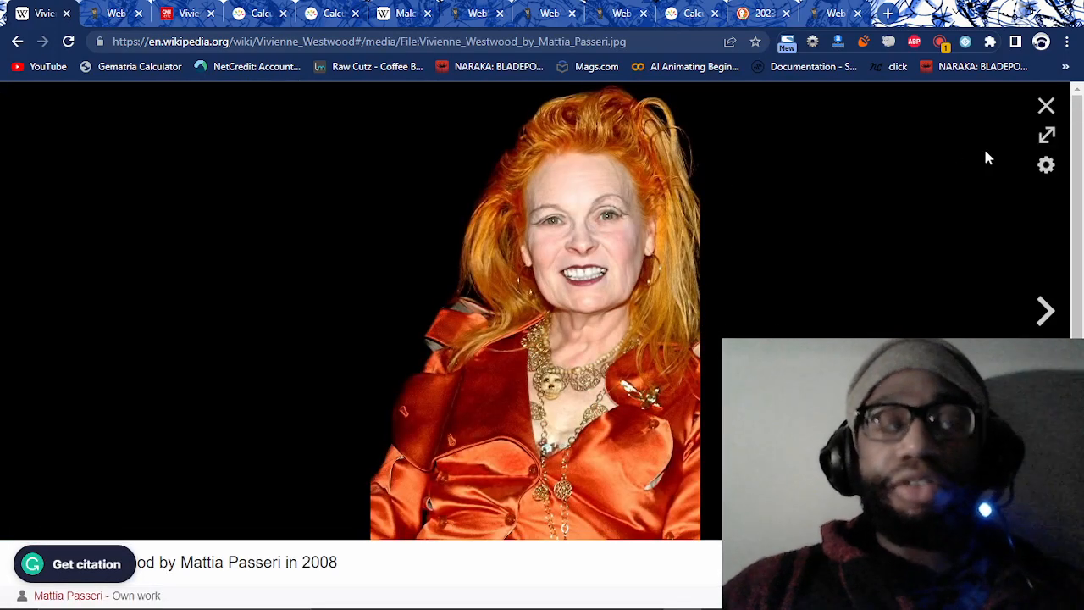
mouse_move(1044, 105)
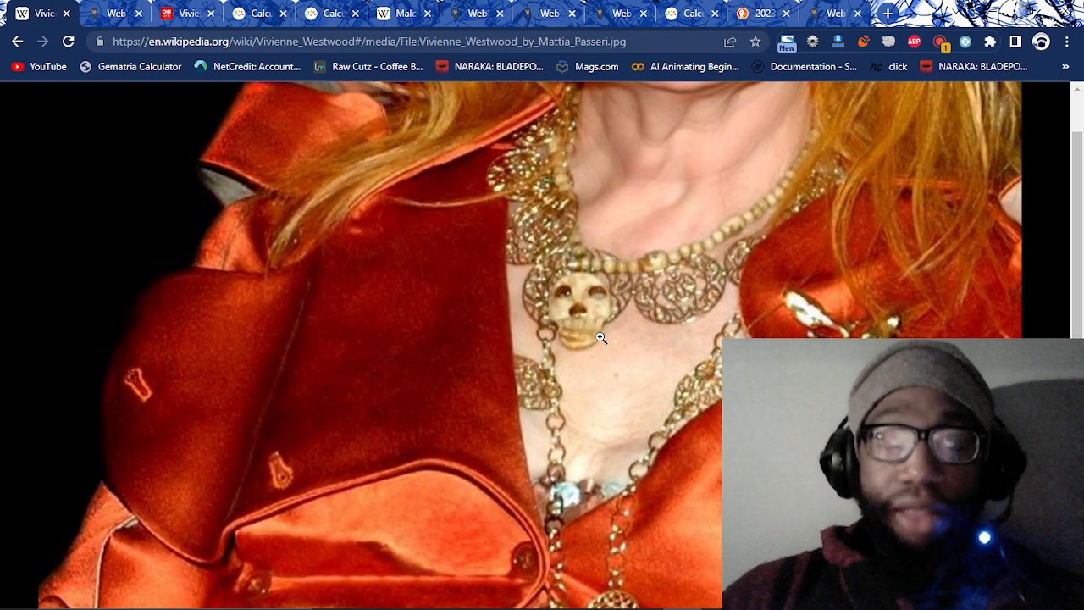
mouse_move(607, 346)
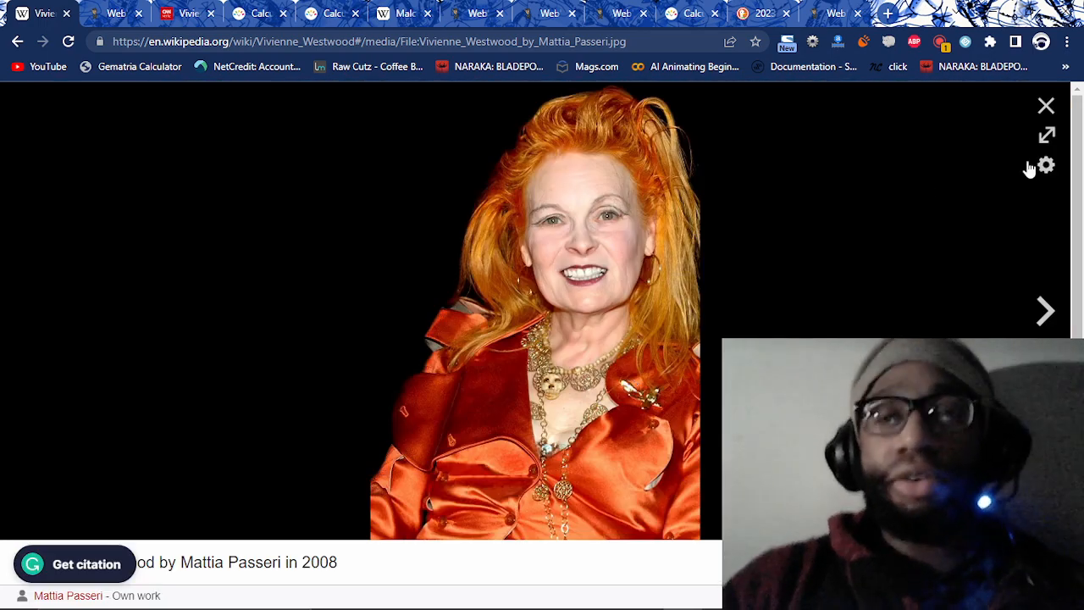
left_click(1045, 105)
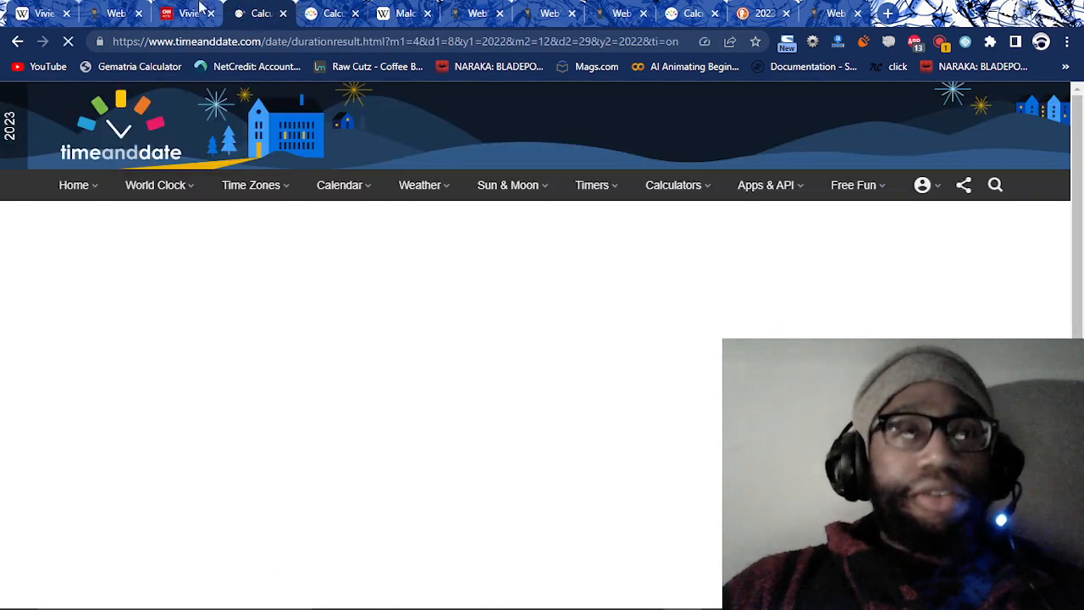
- Switch to Malcolm McLaren's Wikipedia article (22 January 1946 – 8 April 2010)
left_click(178, 14)
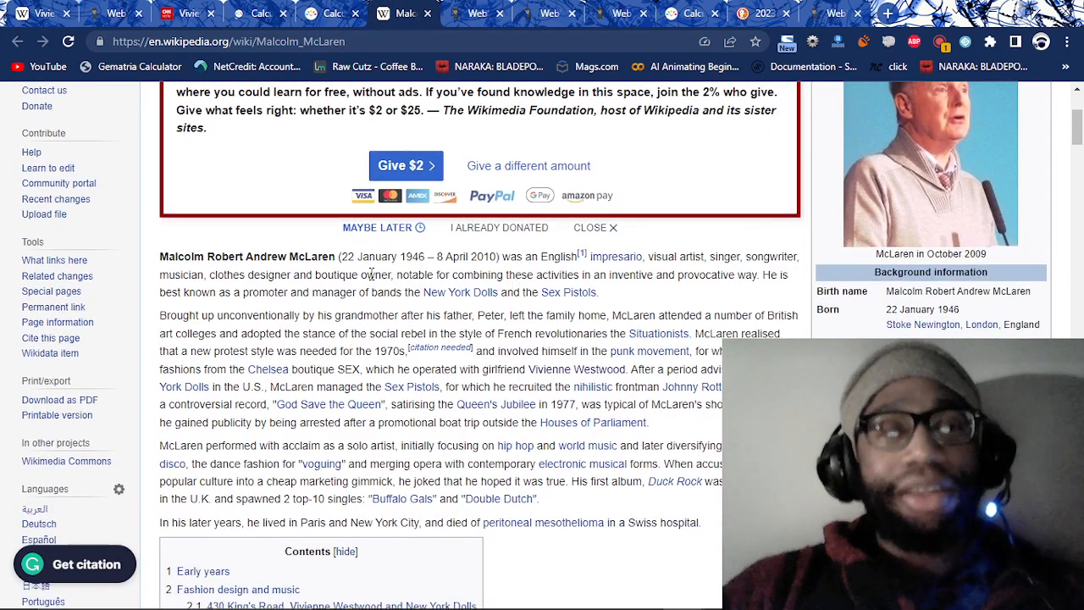
mouse_move(451, 259)
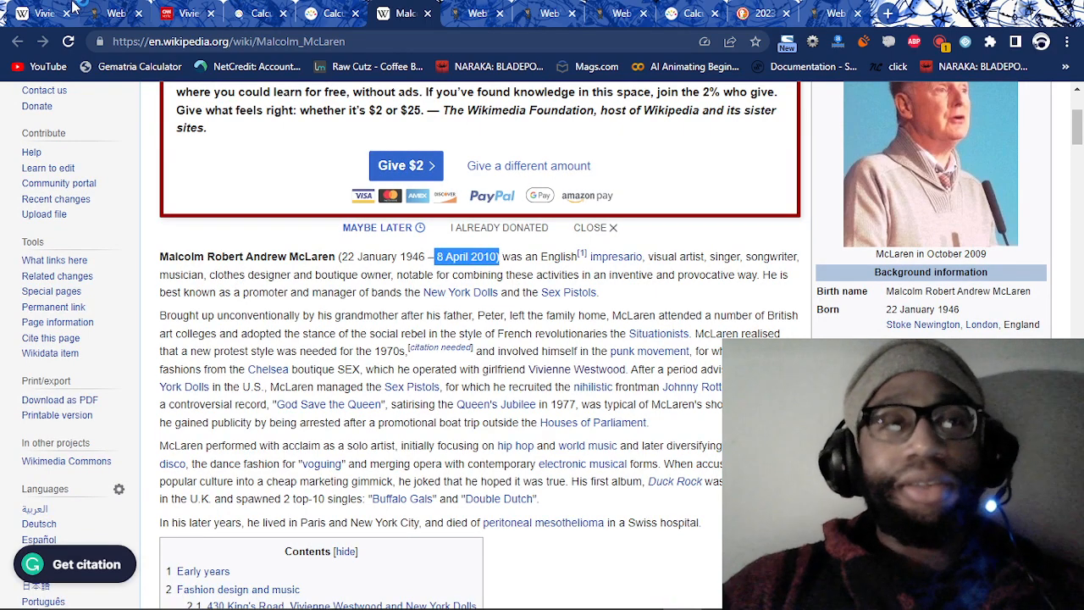
- Mark McLaren's 8 April 2010 death date in his article's lead
left_click(565, 369)
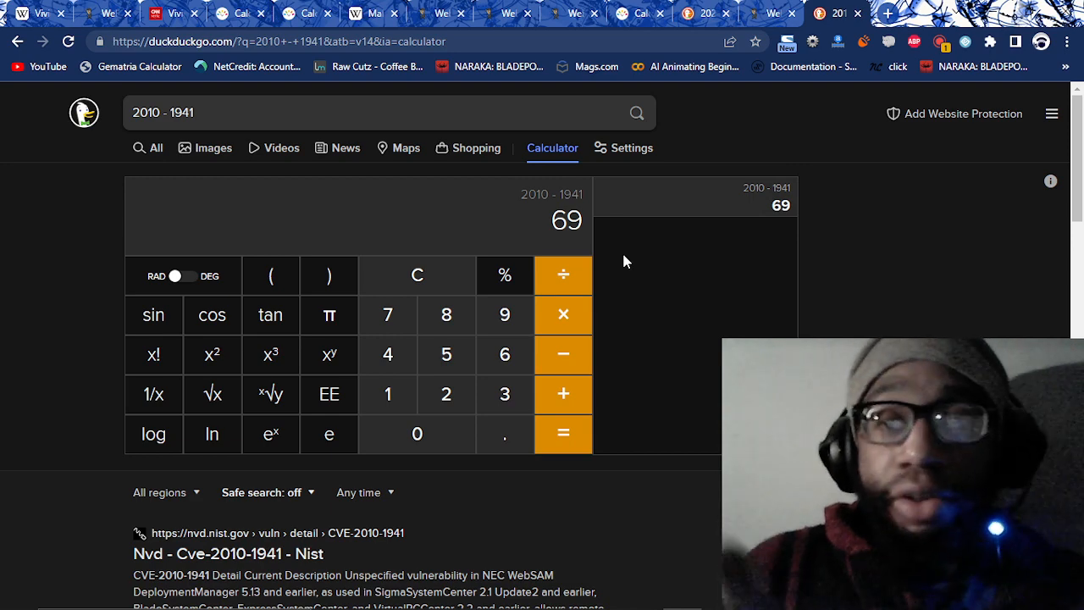
mouse_move(532, 205)
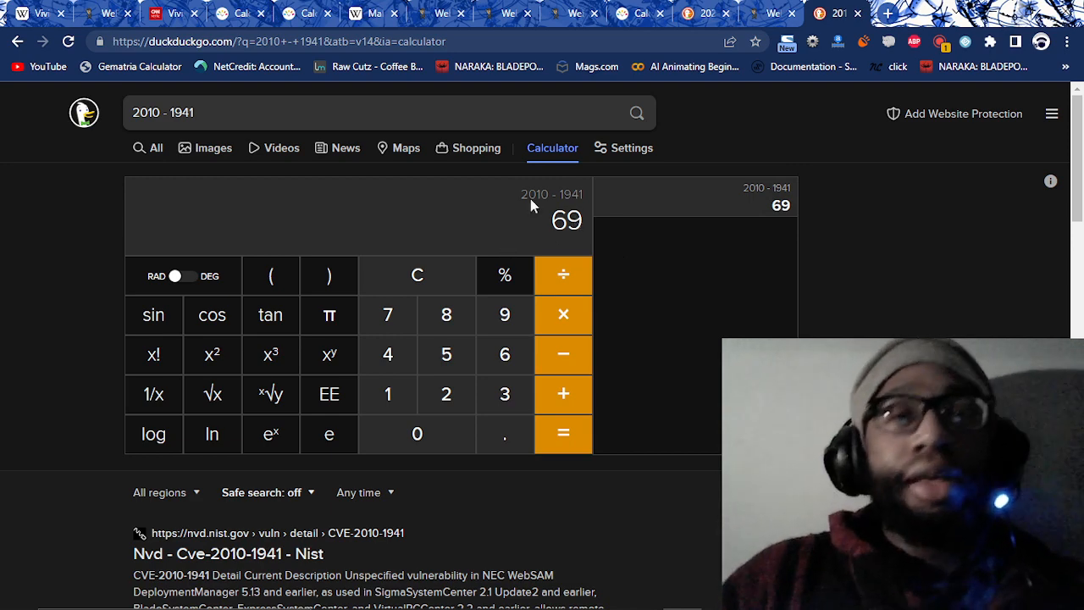
mouse_move(609, 238)
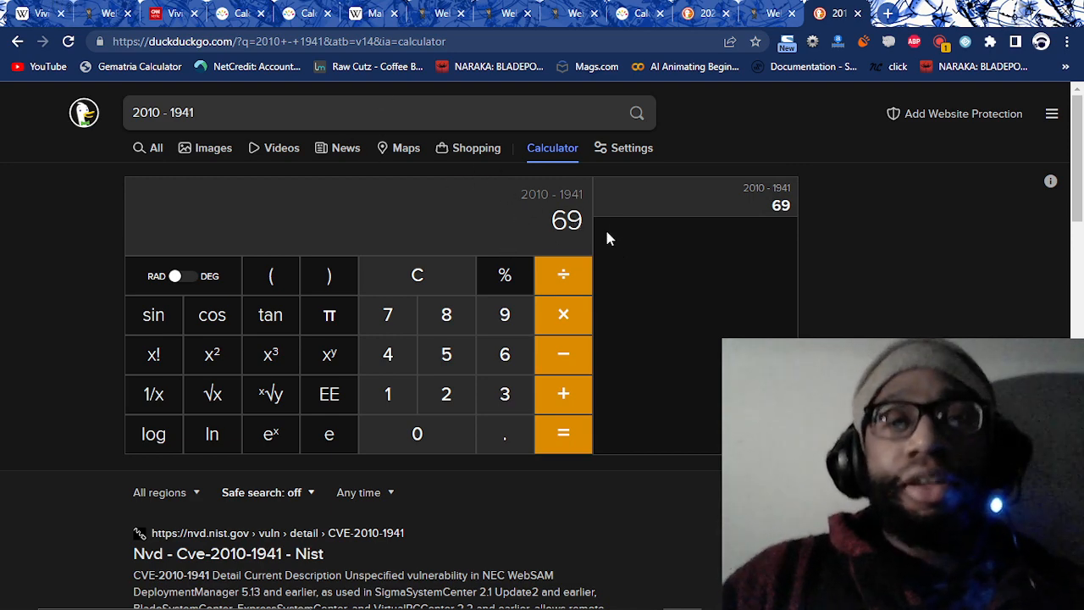
mouse_move(563, 222)
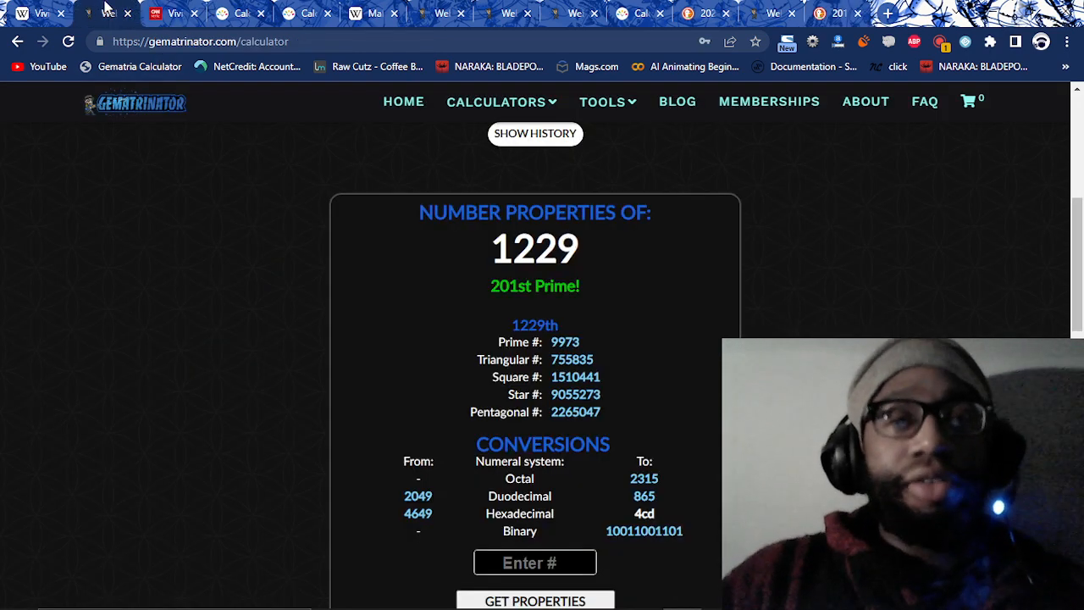
- Return to the 266-day timeanddate result for 8 April to 29 December 2022
left_click(167, 14)
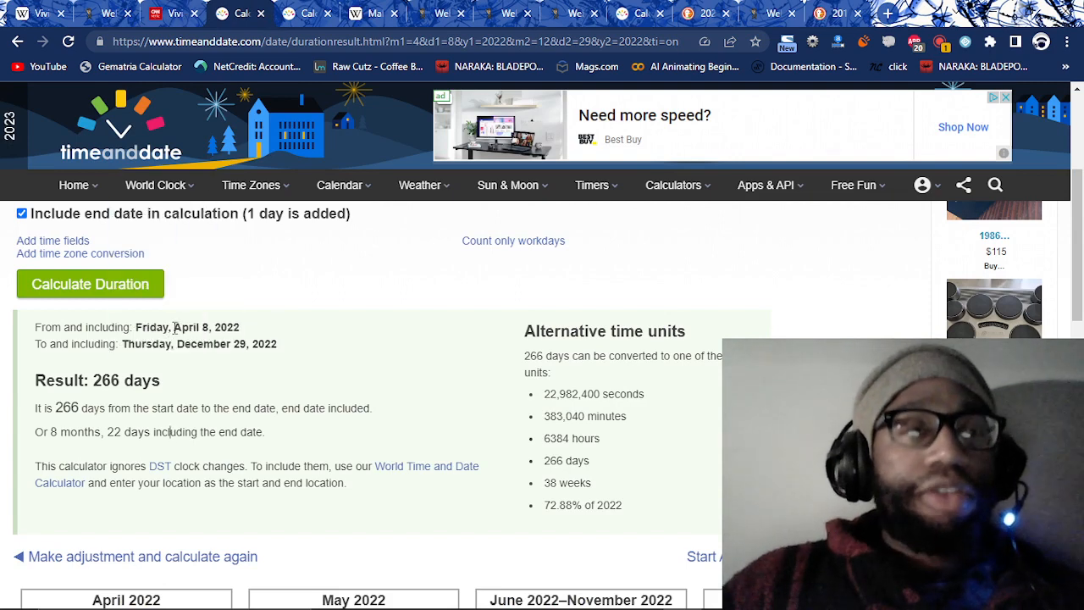
- Highlight the April 8, 2022 start date in the 266-day duration result
double_click(197, 327)
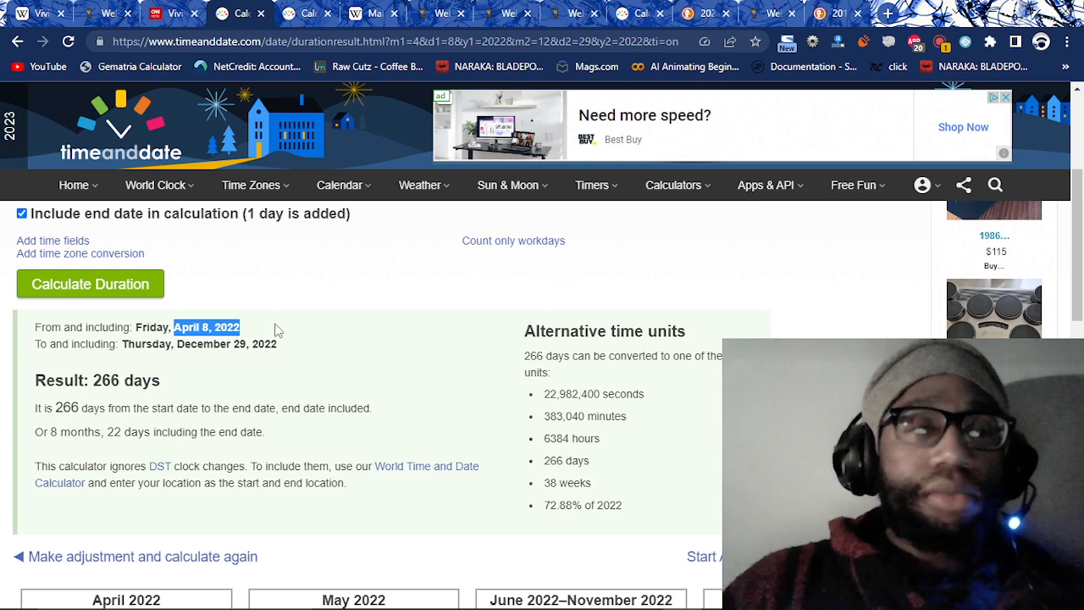
double_click(131, 380)
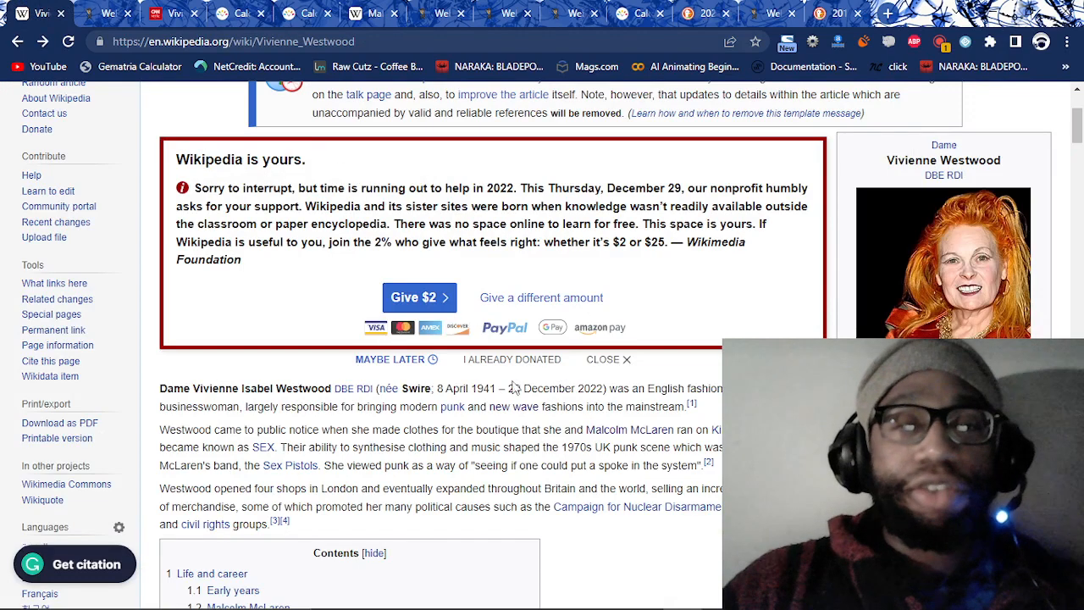
- Scroll Westwood's Wikipedia article past her death date and bring up The Jesuit Order gematria scores
scroll("down", 3)
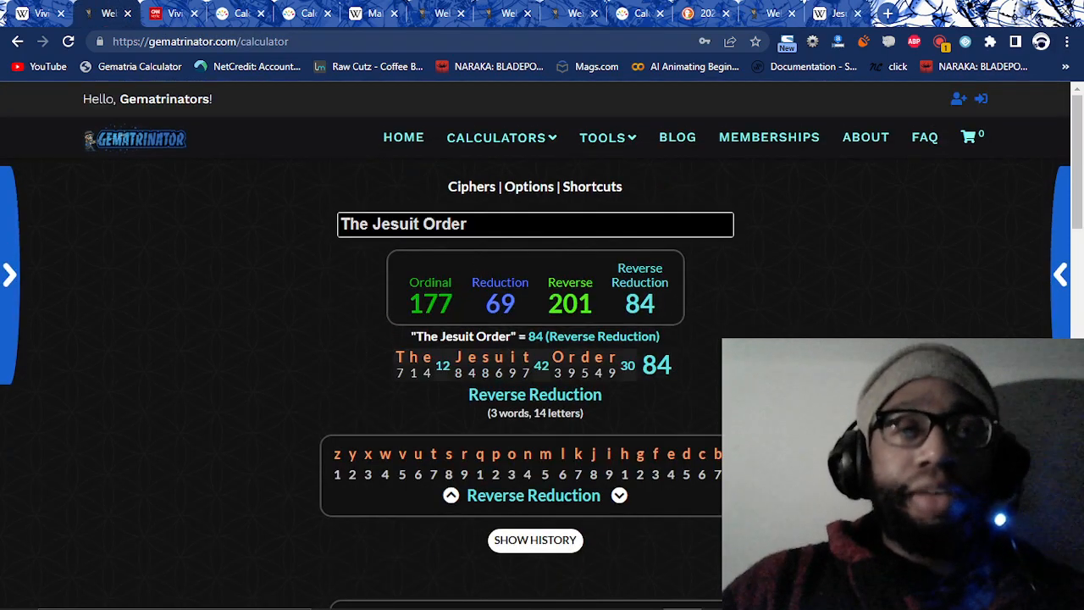
- Calculate 'Iesus Hominum Salvator' in Gematrinator (274, 85, 266, 122), then return to McLaren's article
triple_click(403, 223)
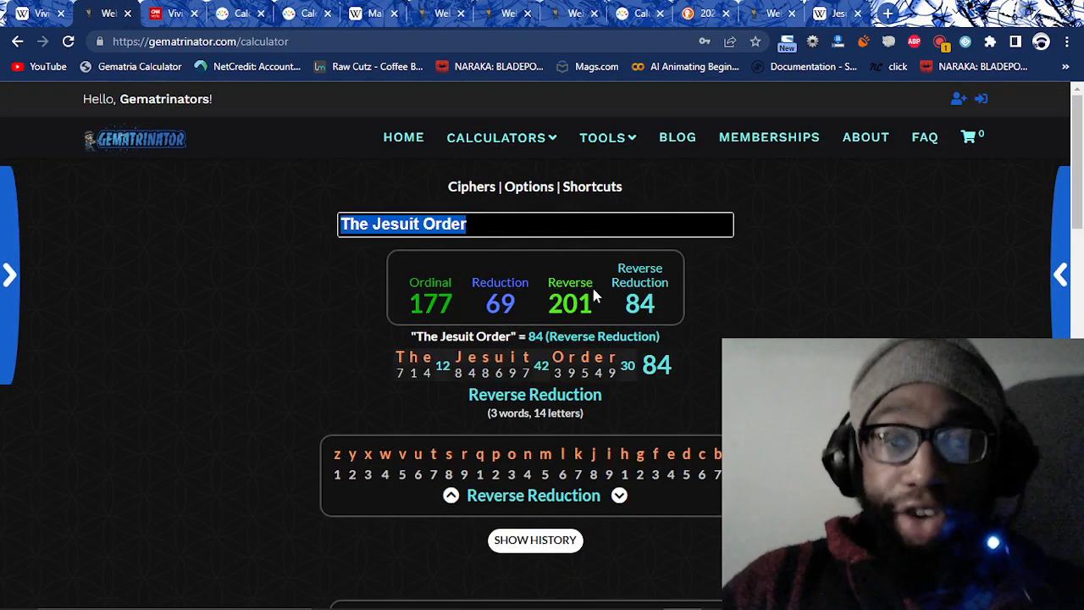
left_click(837, 15)
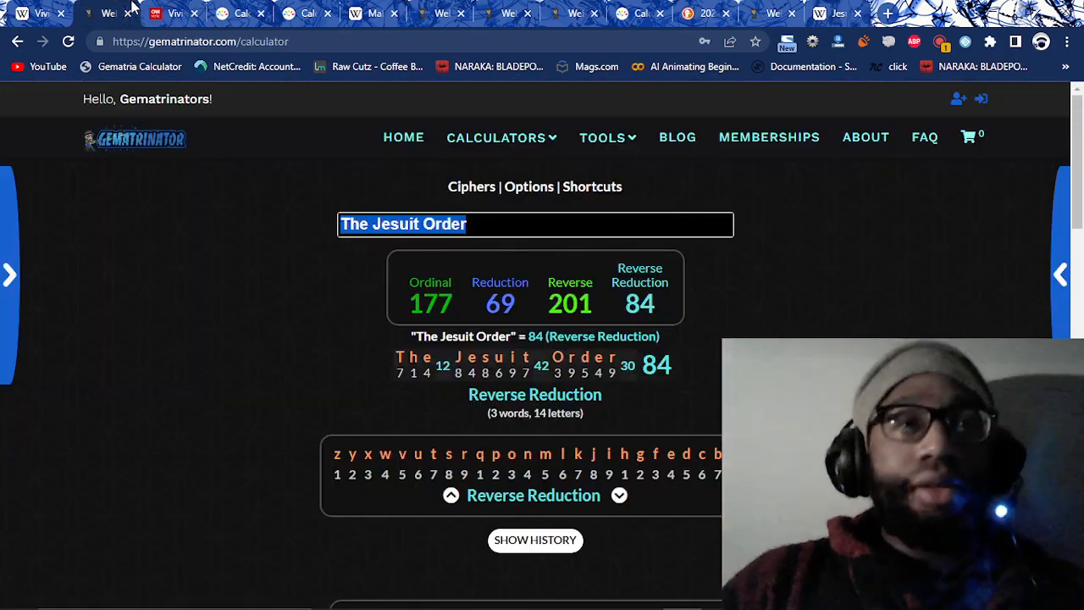
type("Iesus")
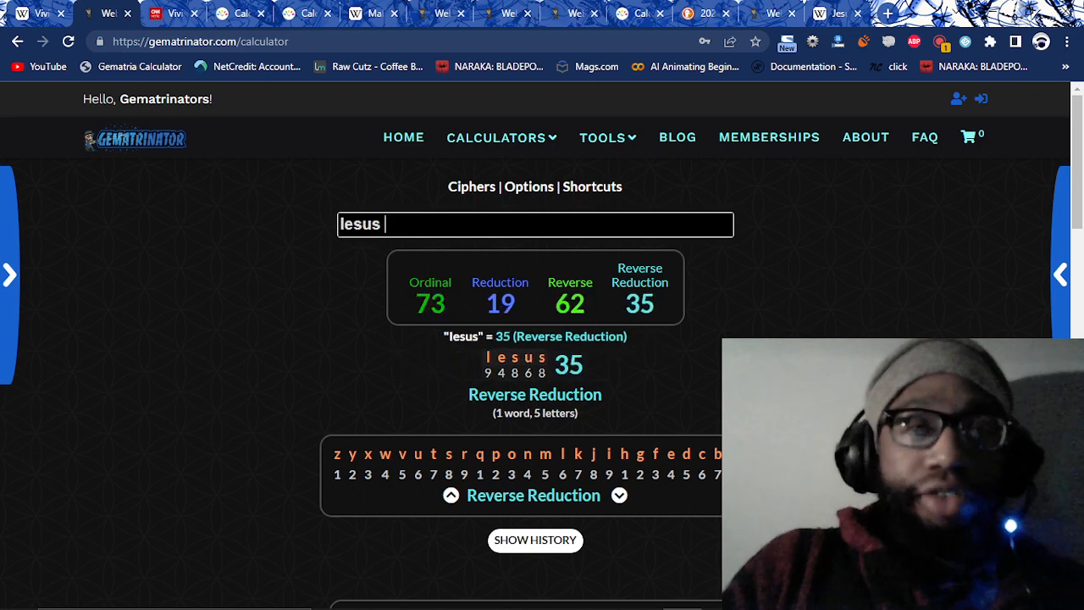
type("Hominum")
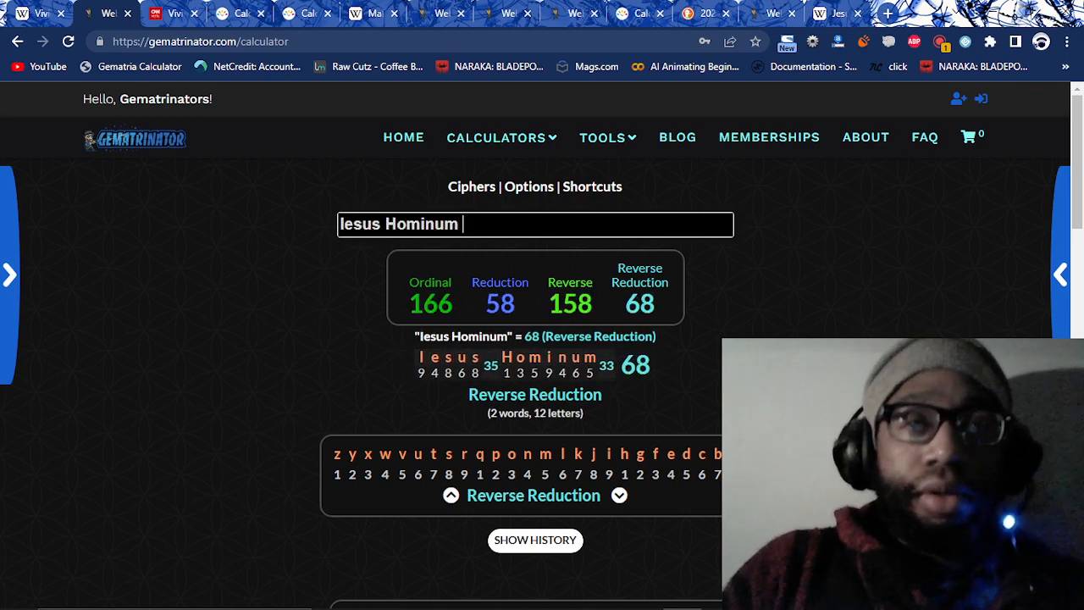
type("Salvator")
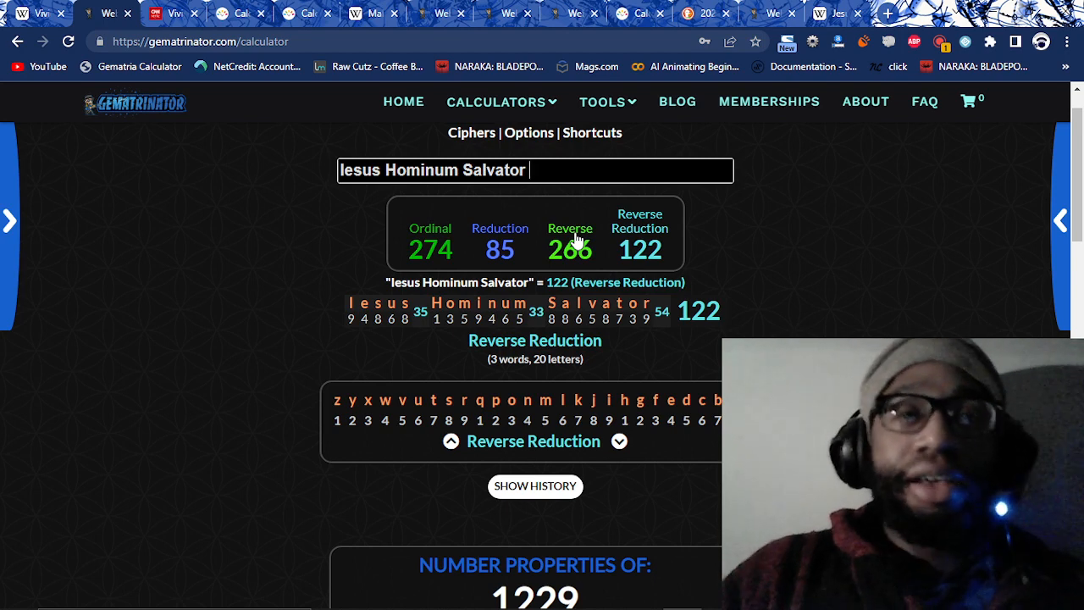
mouse_move(547, 228)
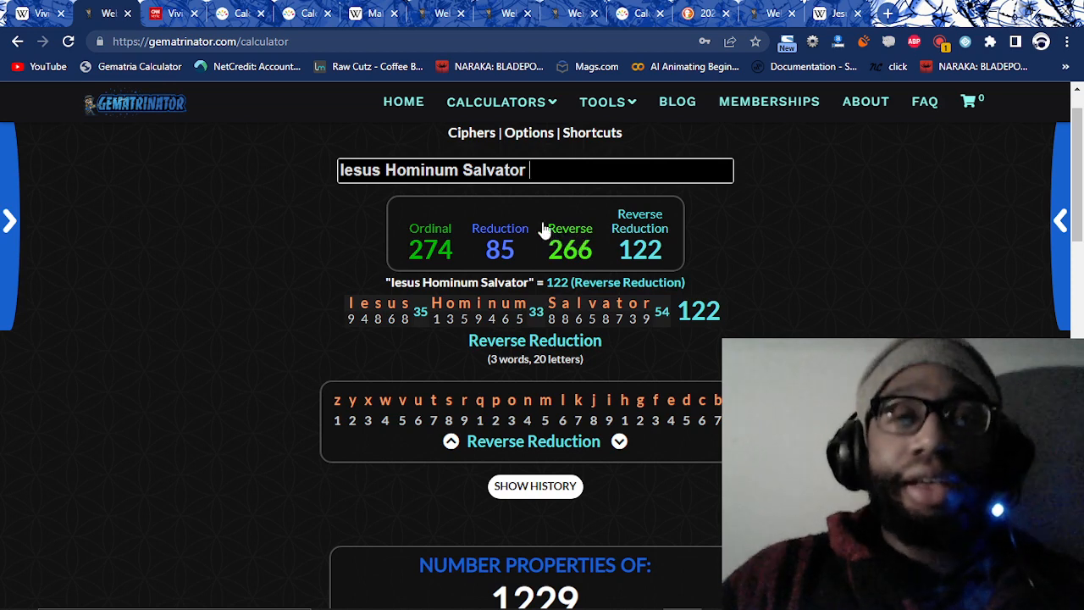
triple_click(432, 170)
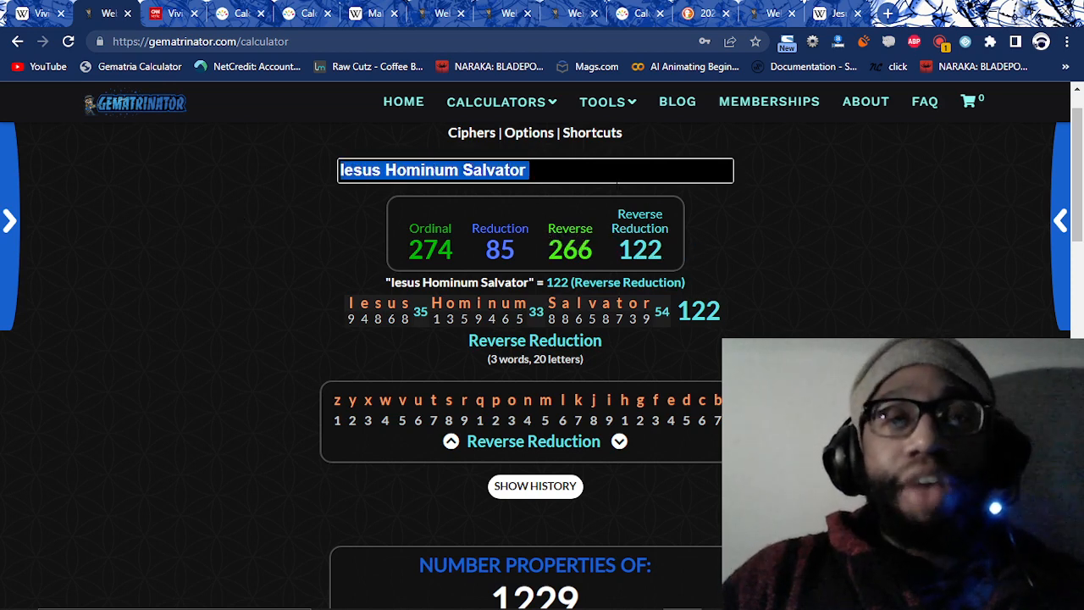
left_click(368, 13)
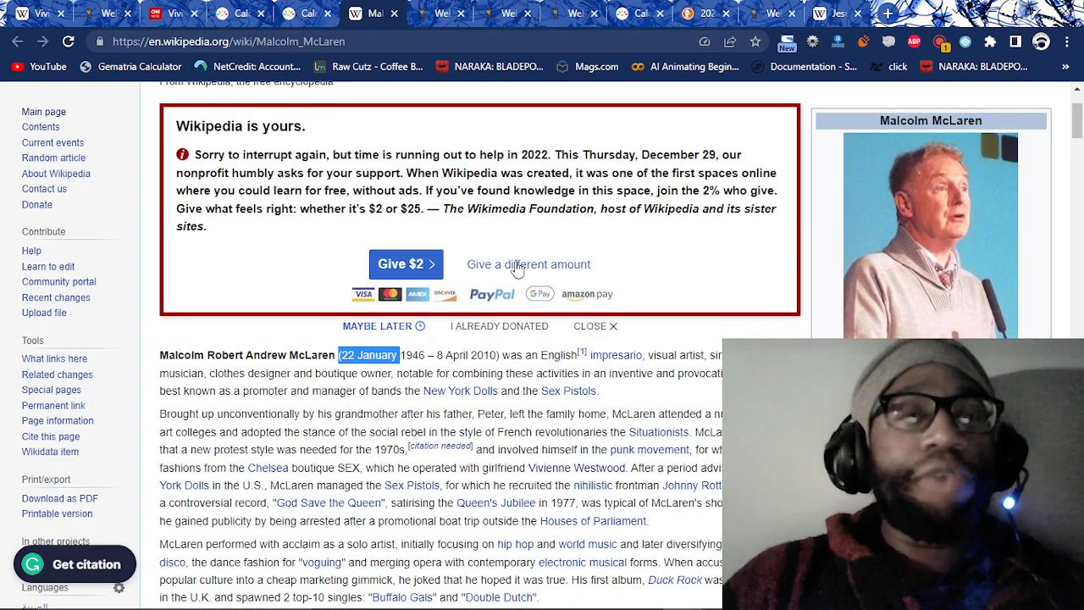
- Compare McLaren's 22 January birth date with the Gematrinator total and the 266-day duration
left_click(102, 13)
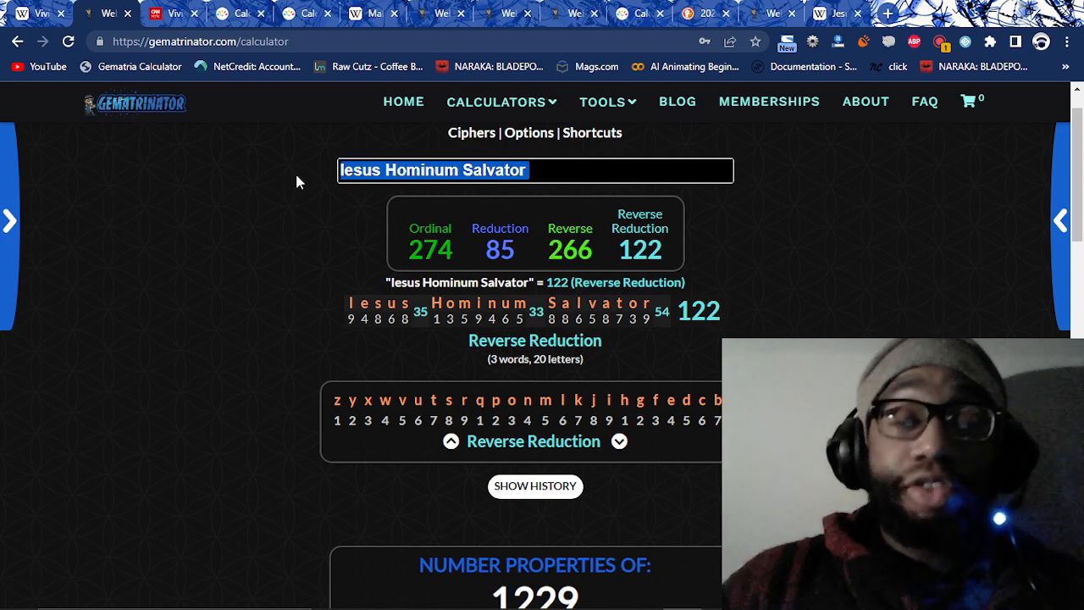
left_click(245, 9)
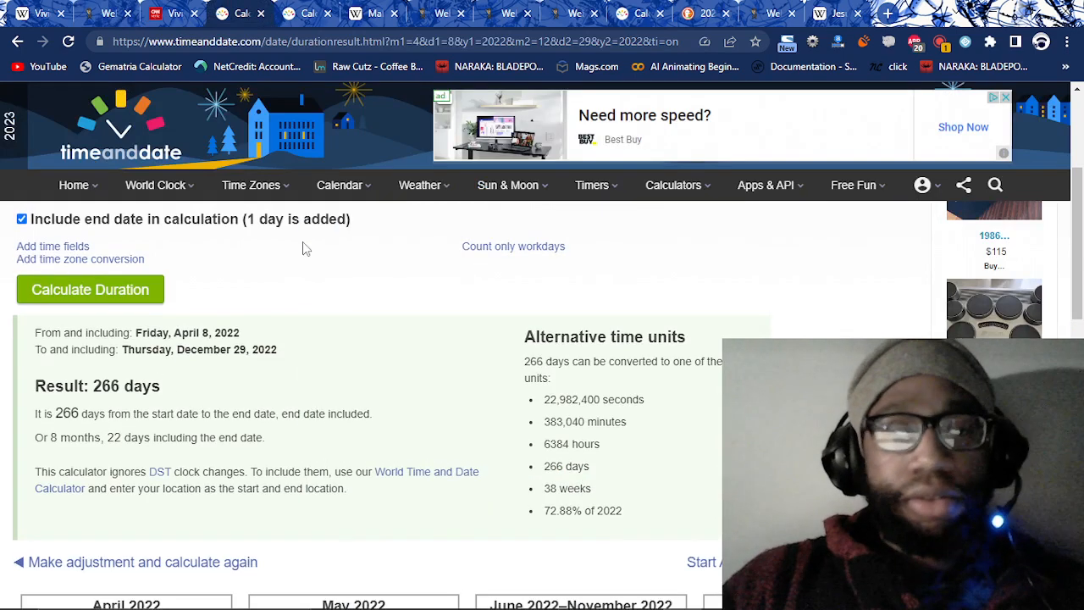
- Highlight '38 weeks' for the 266-day span, then bring up Gematrinator's Vivienne scores
scroll("down", 3)
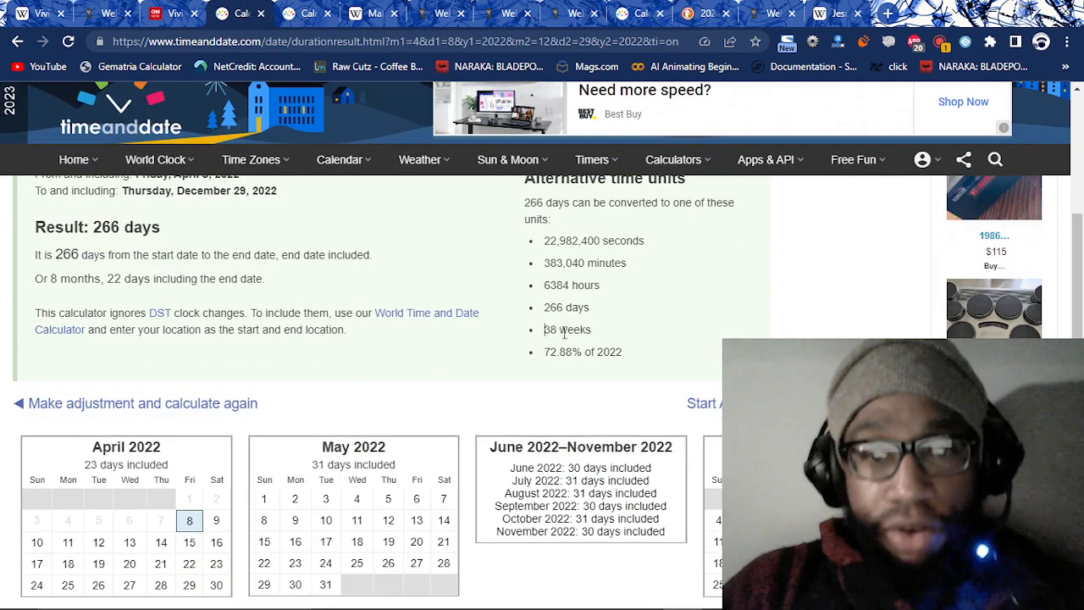
double_click(566, 330)
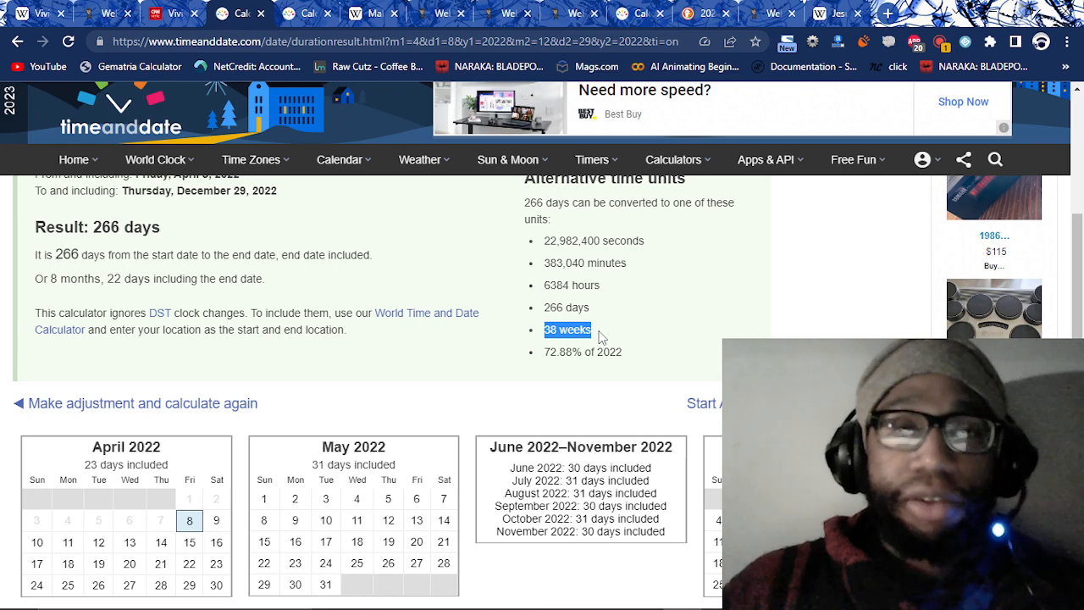
left_click(494, 13)
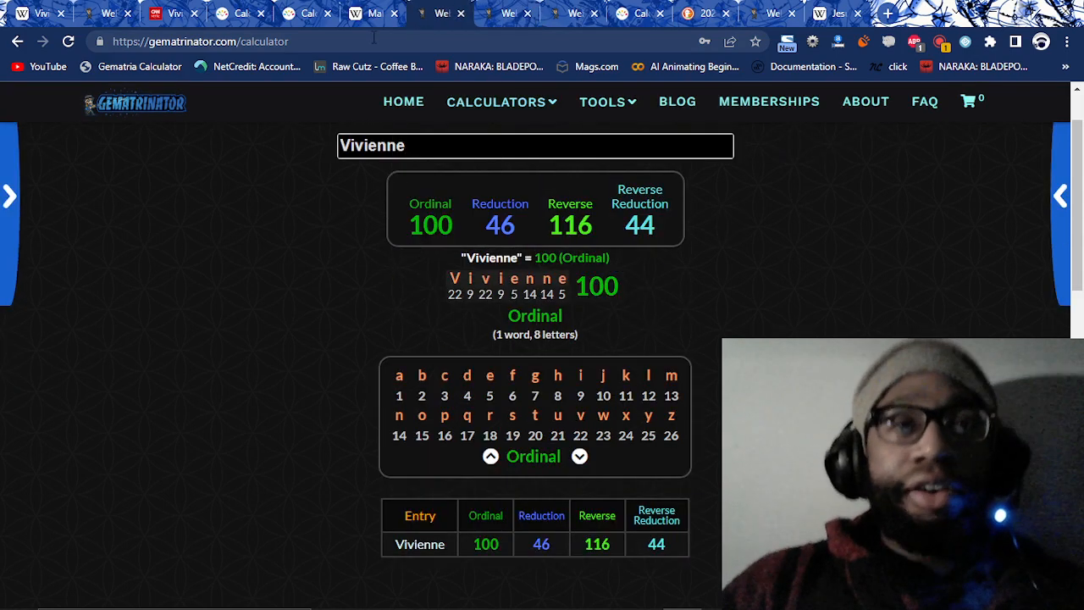
- Review the 100-day span from 29 December 2022 to 8 April 2023 and the 266-day result
left_click(300, 14)
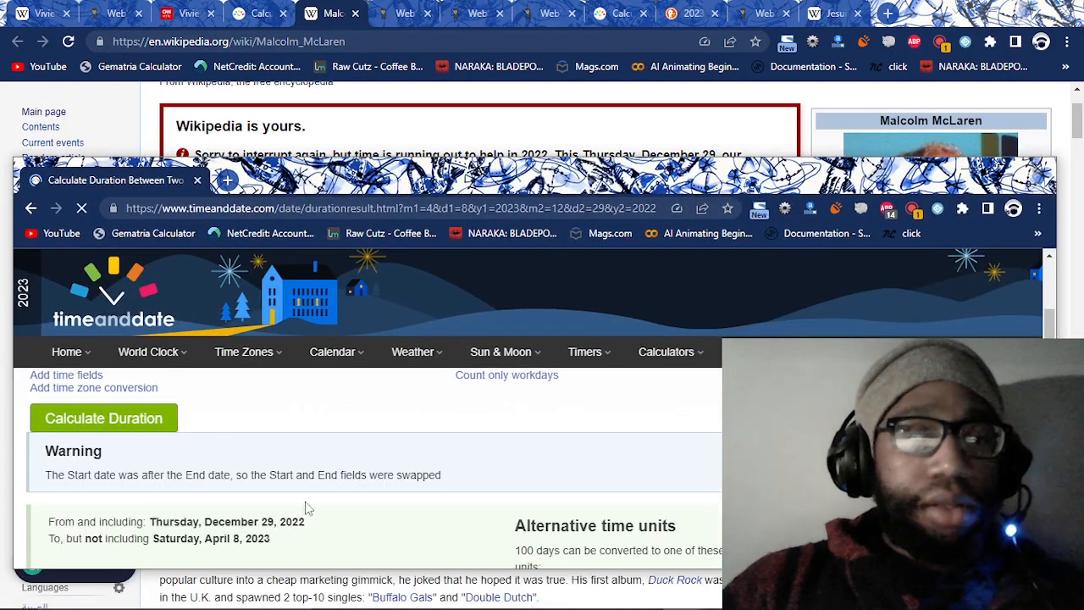
scroll("down", 3)
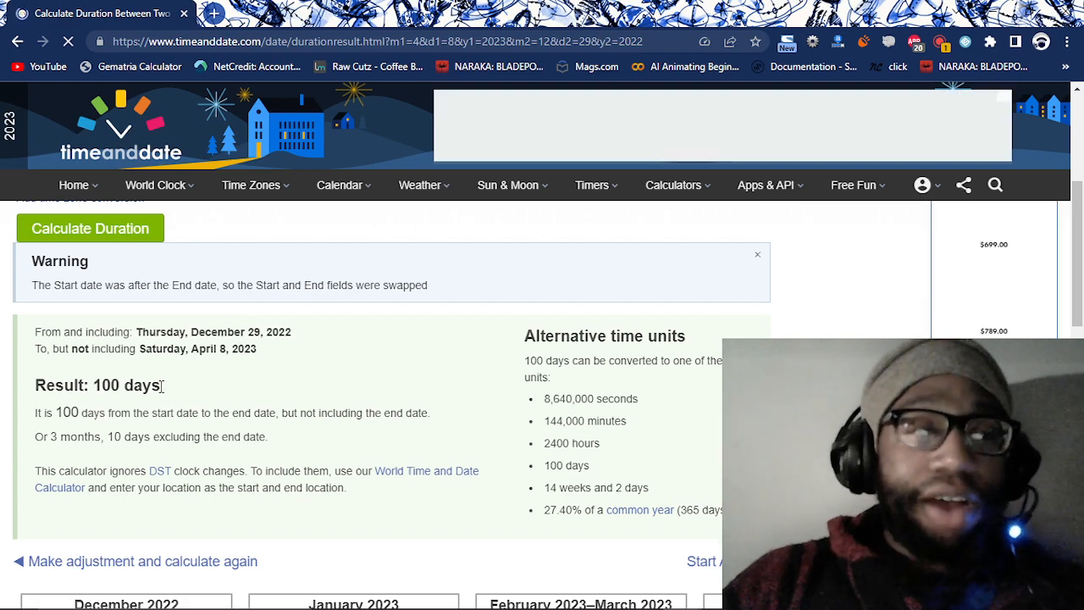
left_click(151, 10)
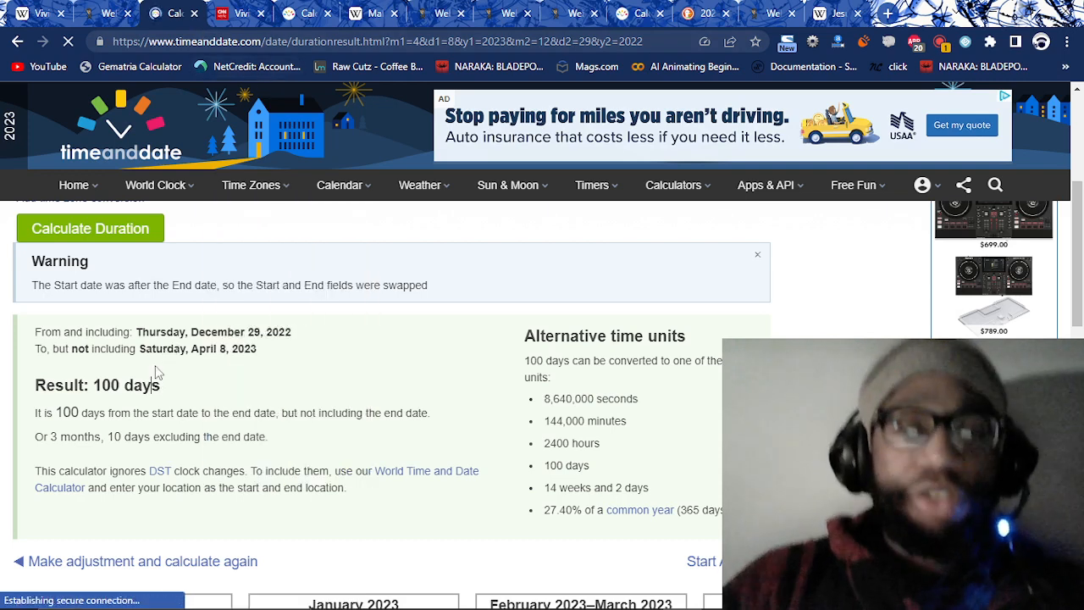
scroll("down", 3)
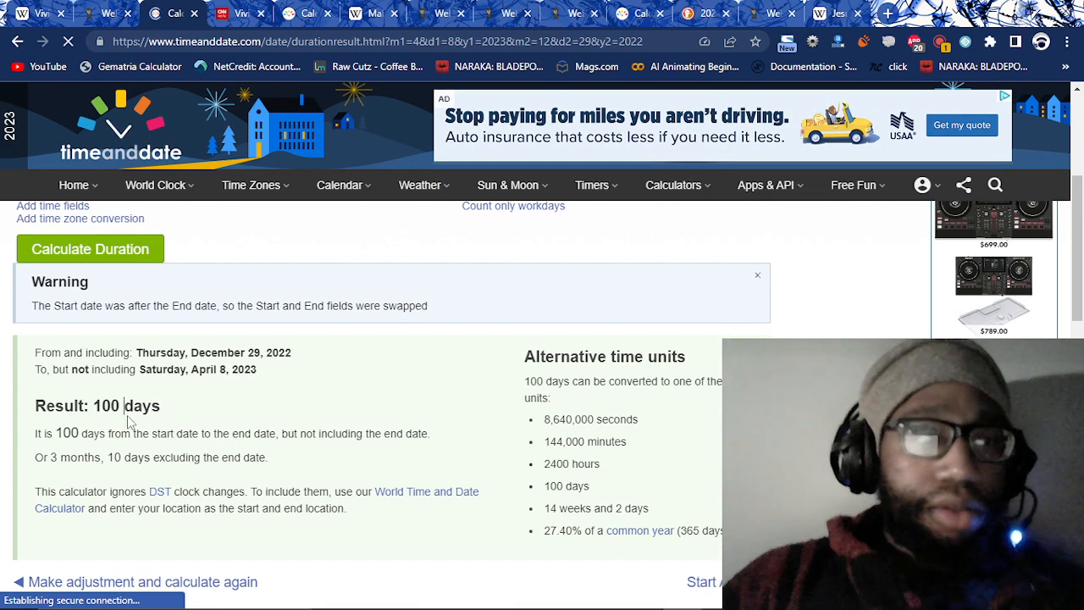
double_click(125, 405)
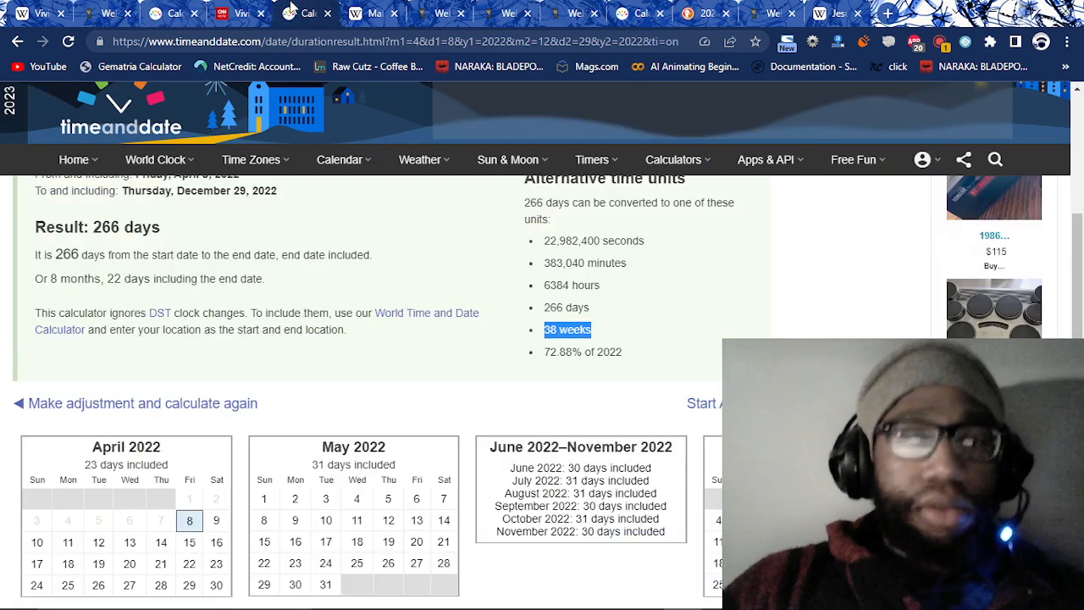
- Revisit Gematrinator's 'Vivienne' scores (100 Ordinal, 46, 116, 44) and enter 'Westwood'
left_click(339, 159)
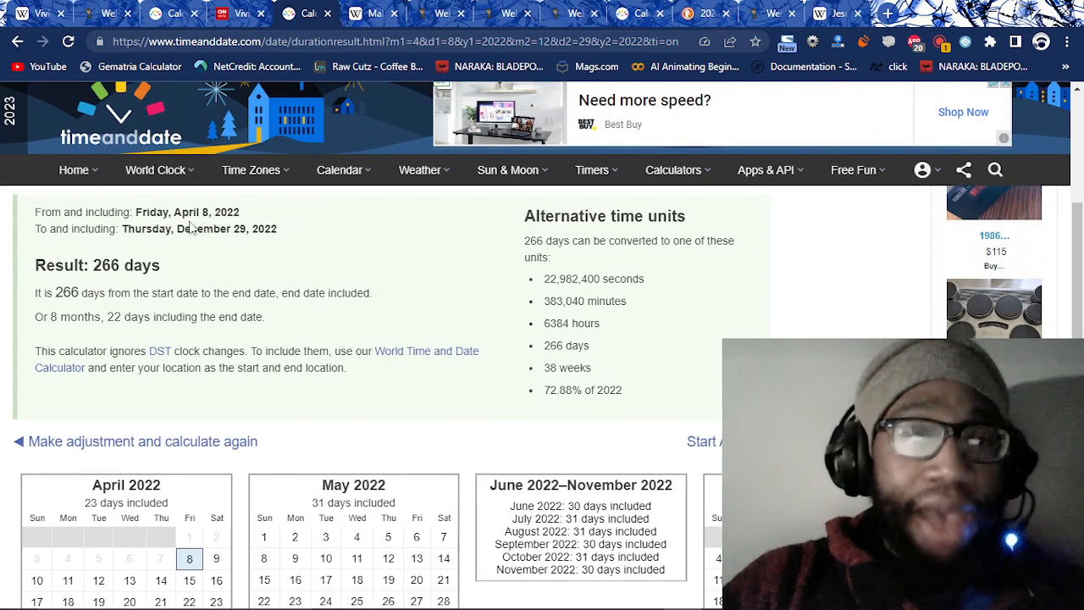
double_click(194, 212)
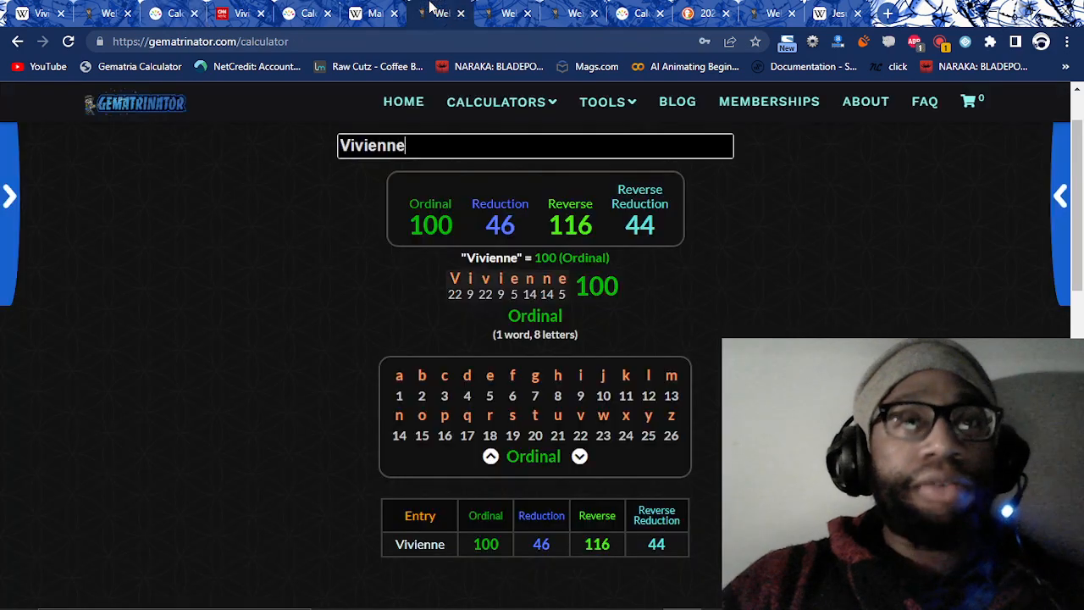
left_click(496, 102)
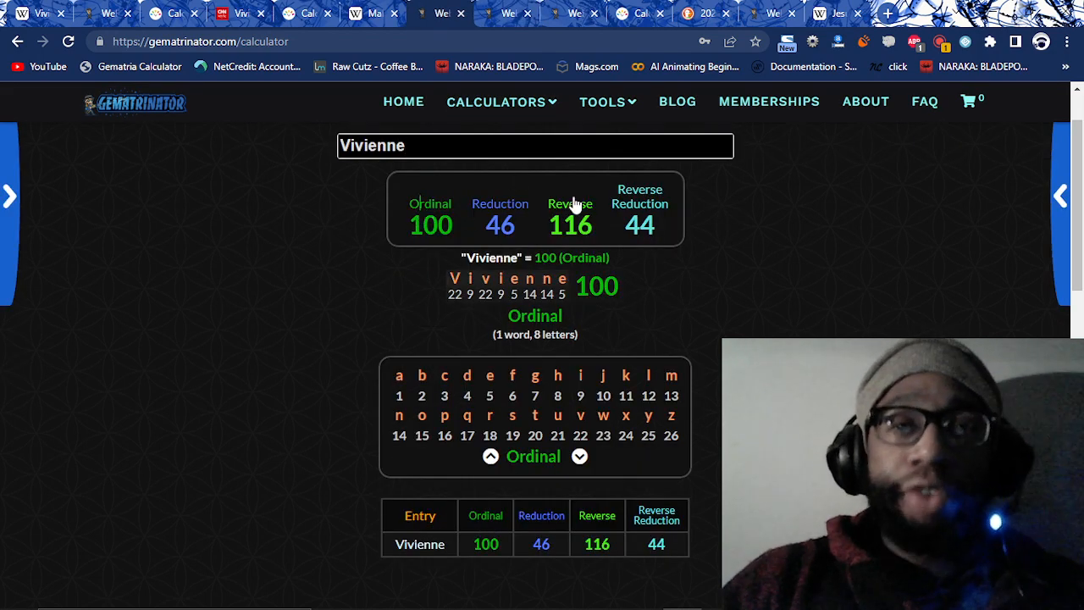
mouse_move(574, 226)
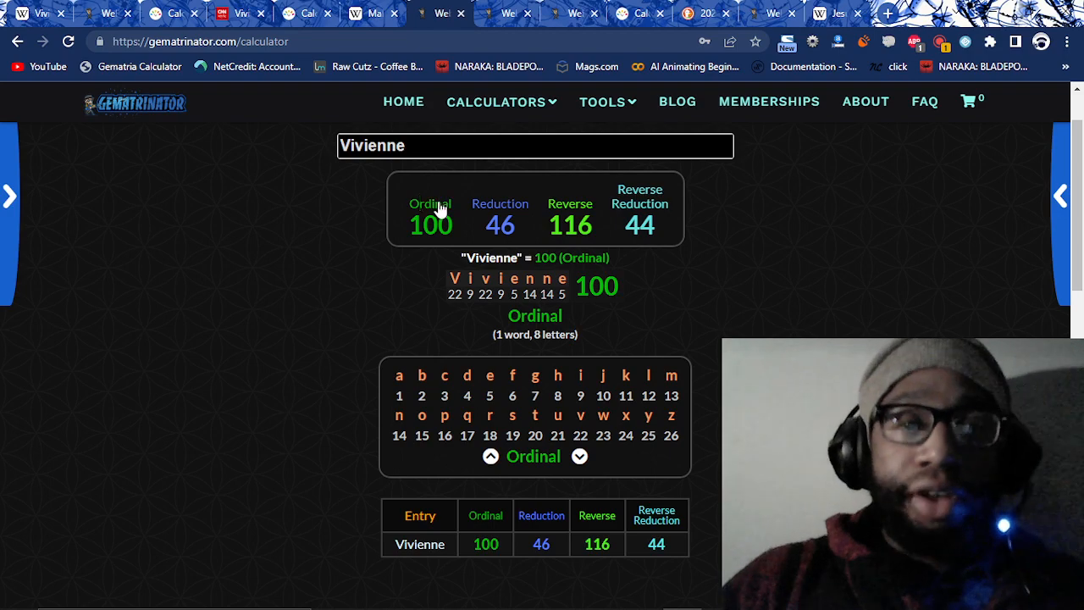
type("Westwood")
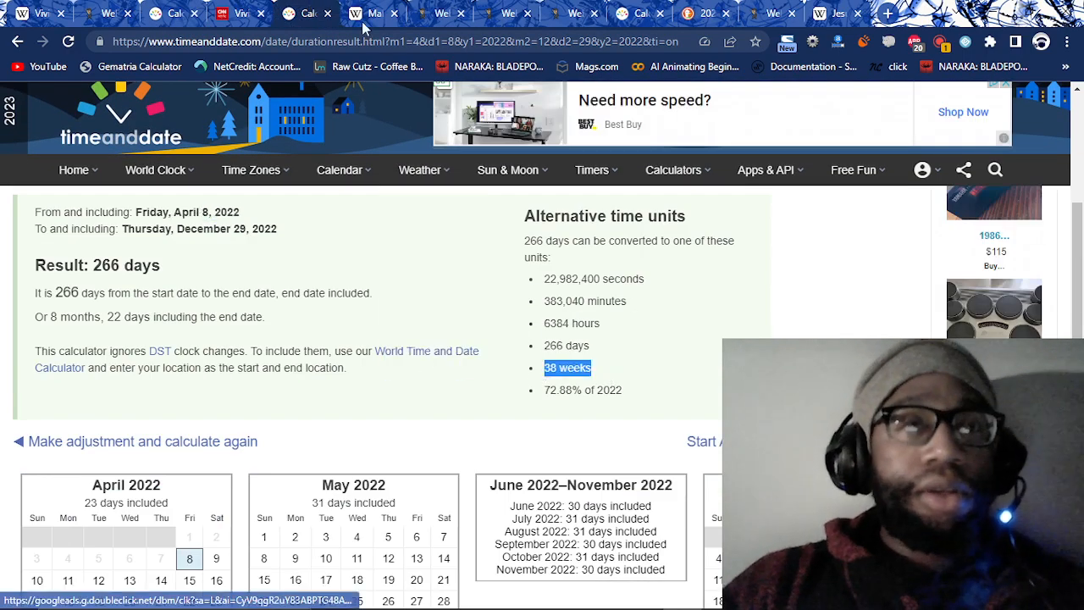
- Compare 'The Sex Pistols' and 'Society of Jesus' in Gematrinator, both 191 Ordinal, 56 Reduction
left_click(370, 14)
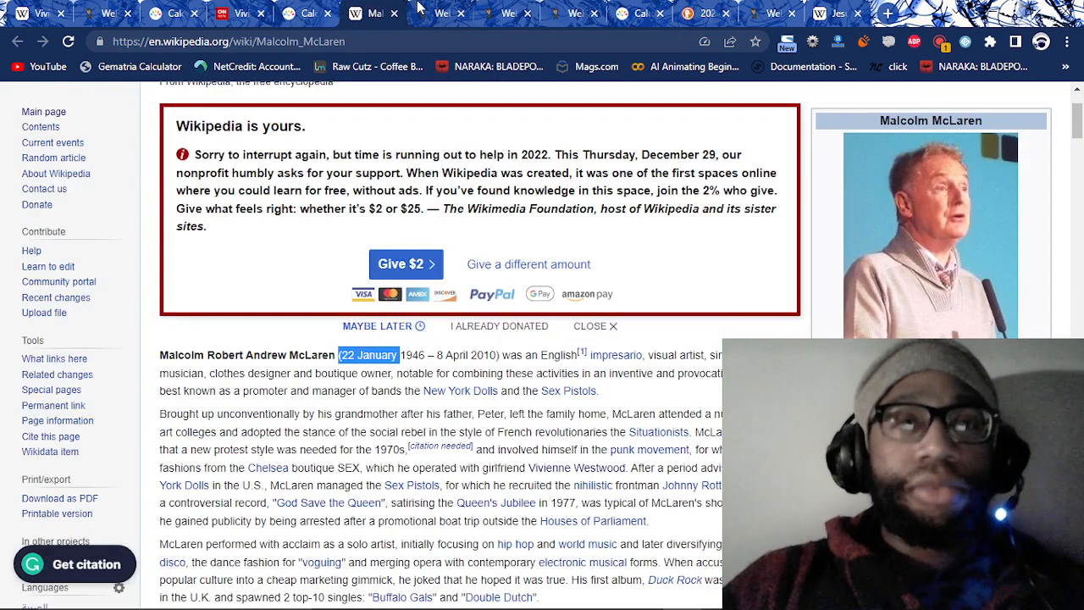
left_click(529, 12)
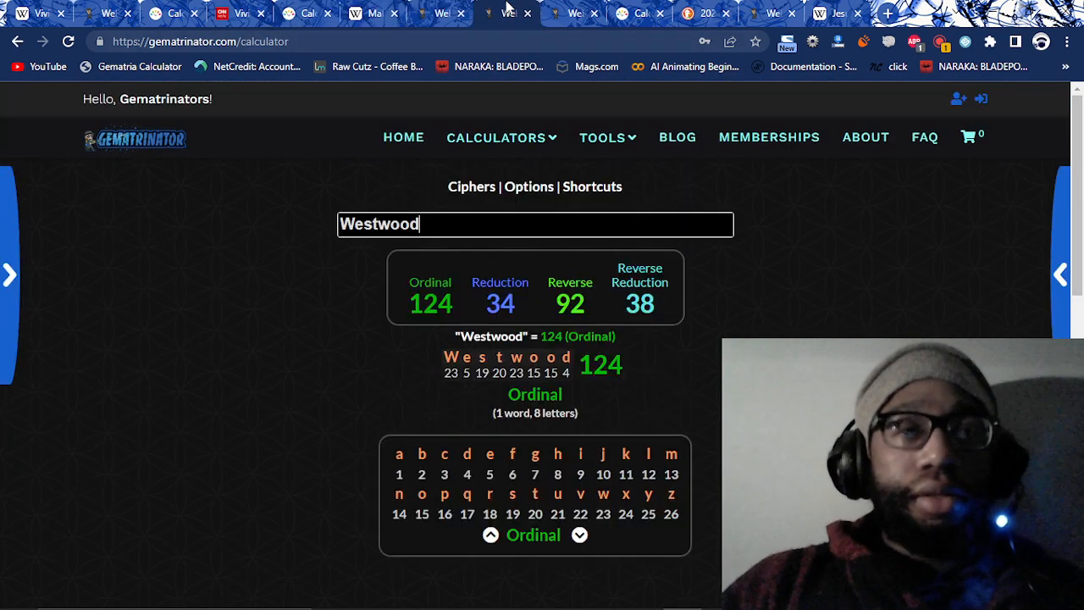
type("The Sex Pistols")
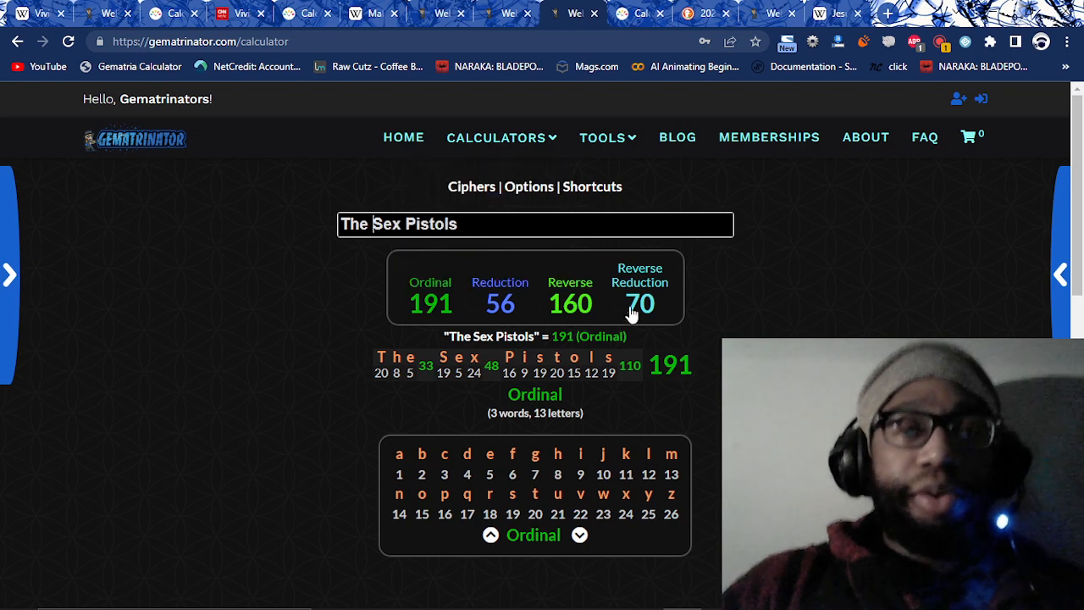
left_click(500, 137)
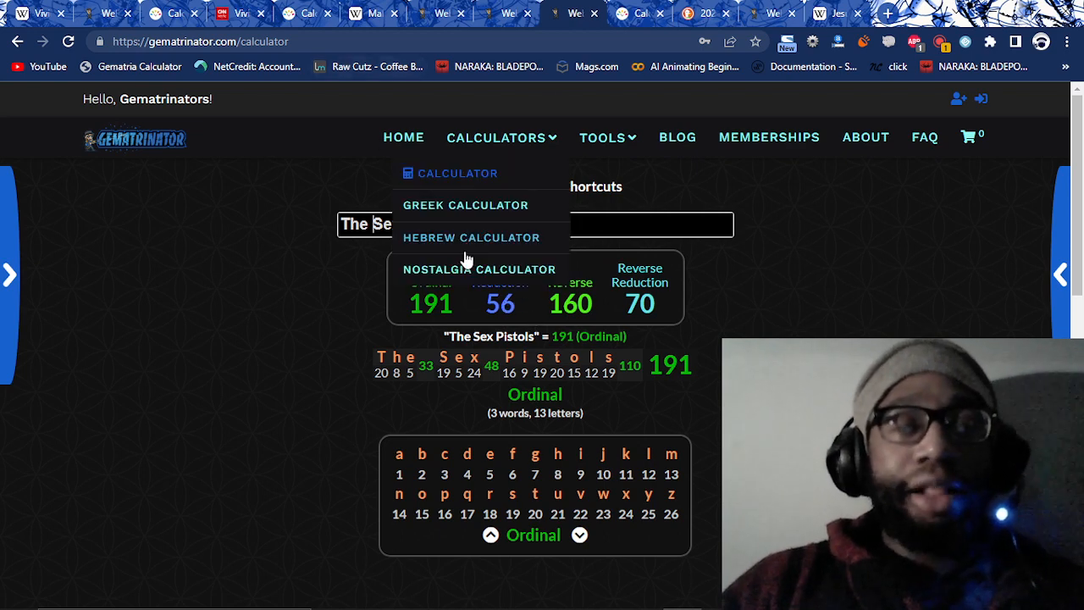
left_click(495, 137)
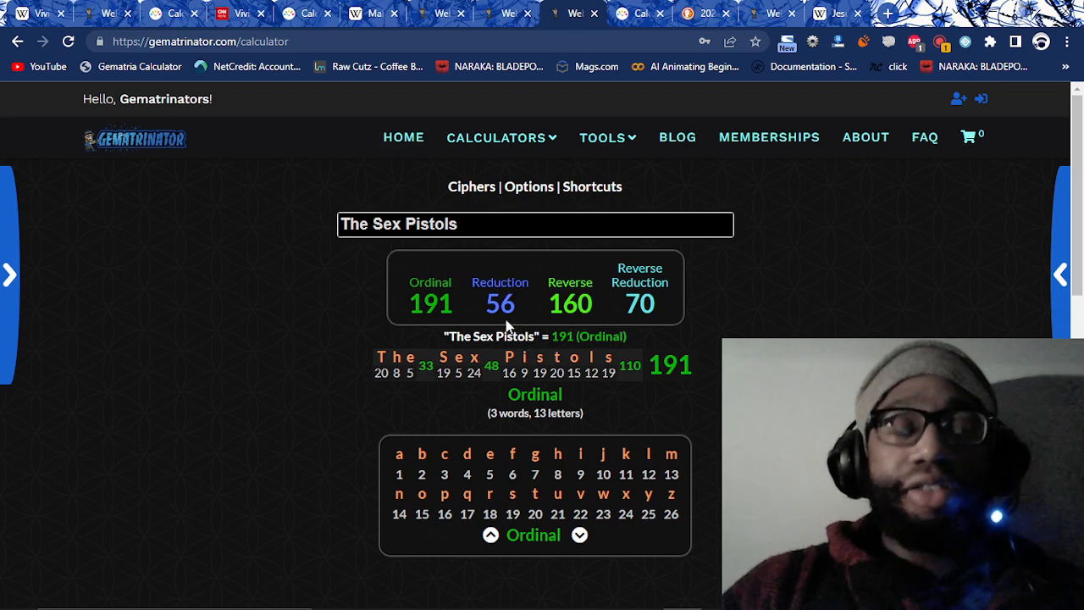
mouse_move(433, 323)
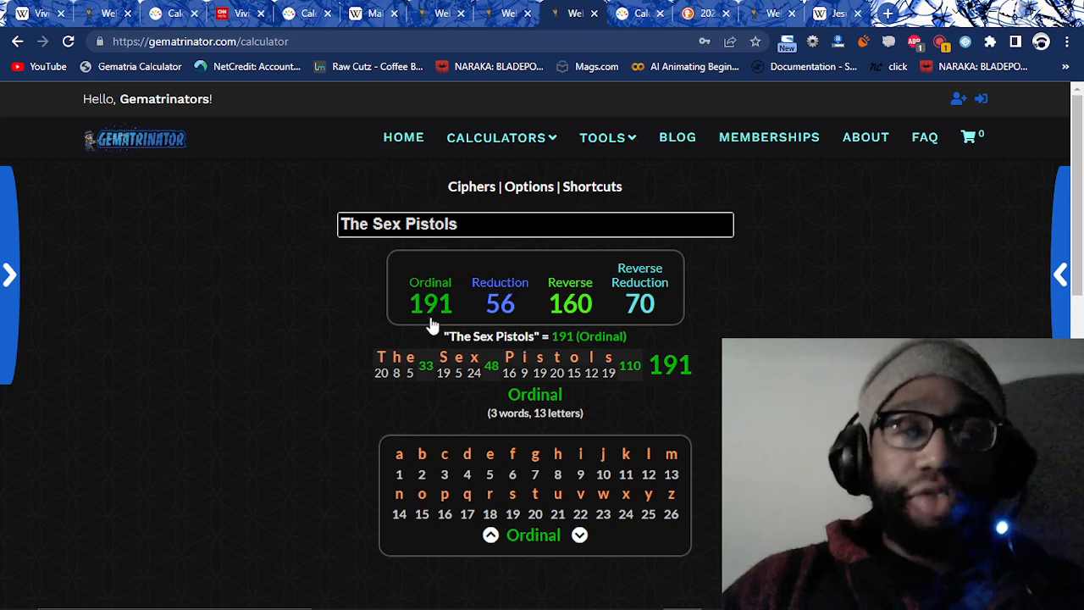
type("Socie")
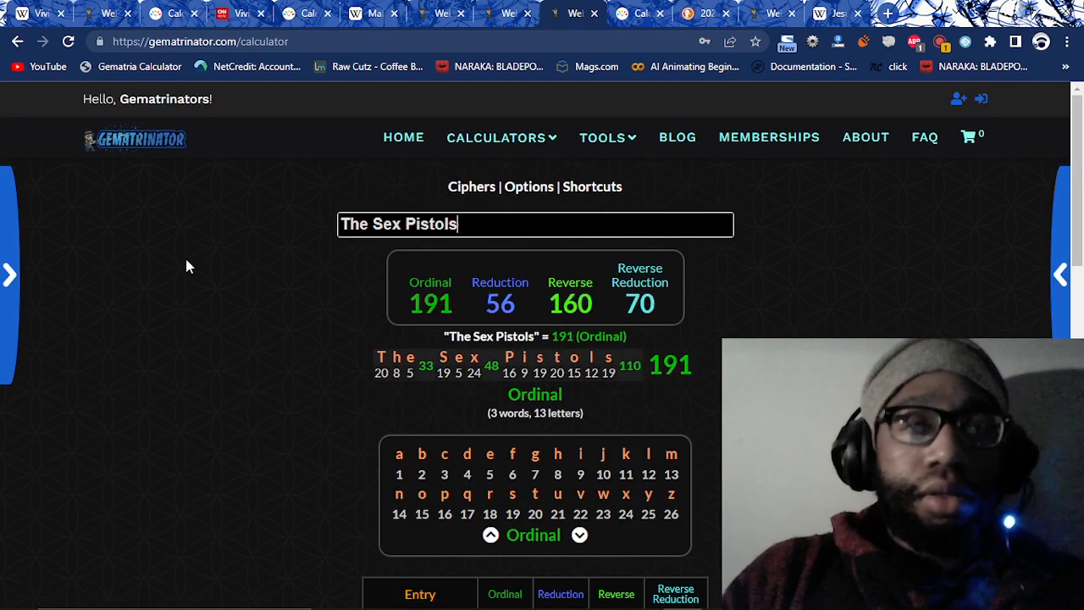
scroll("down", 3)
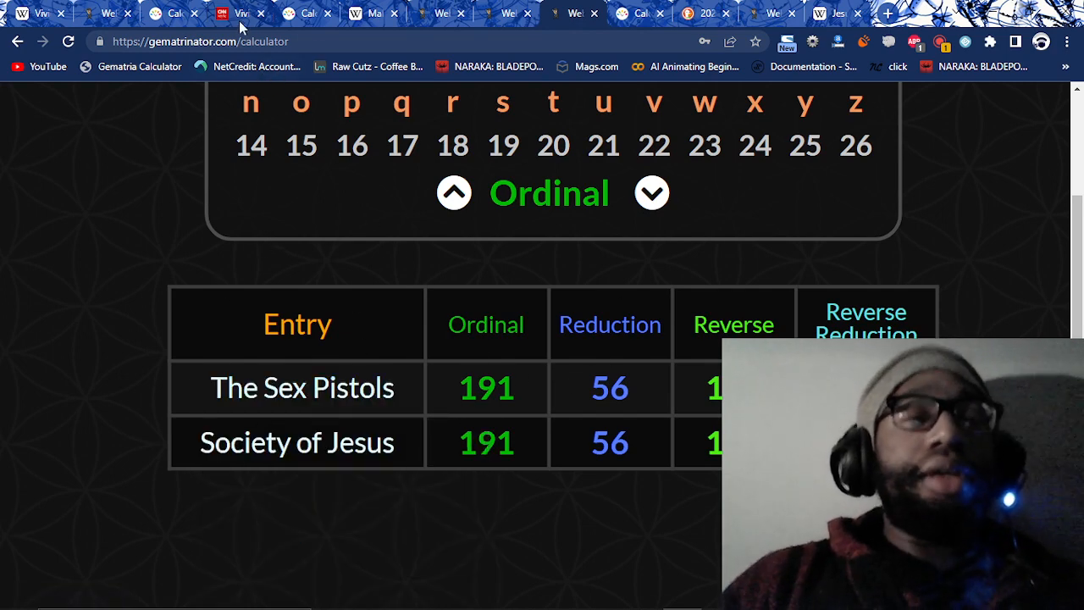
left_click(246, 14)
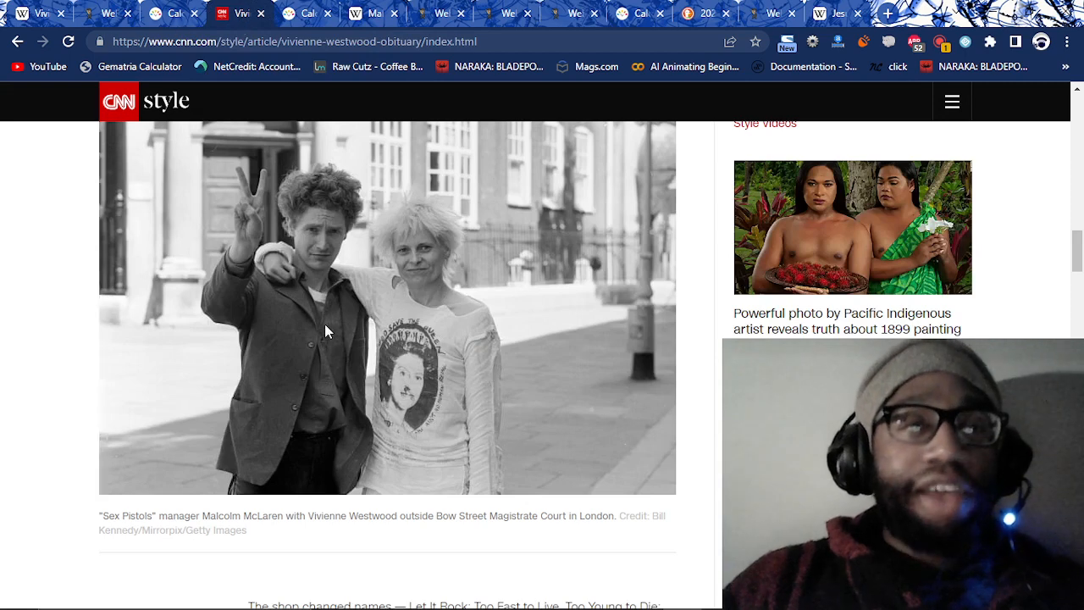
scroll("down", 3)
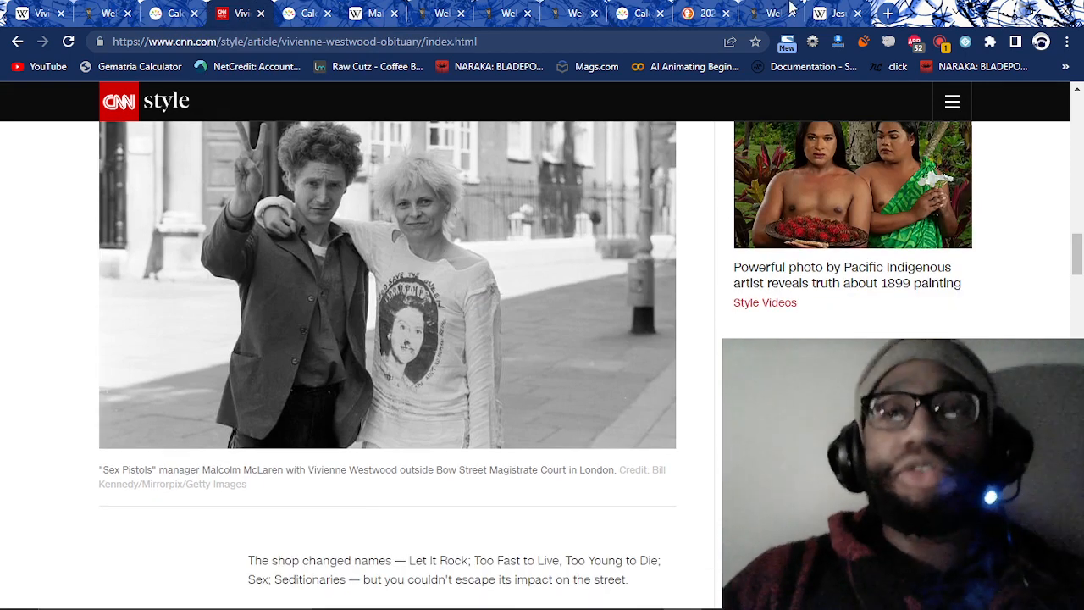
left_click(831, 13)
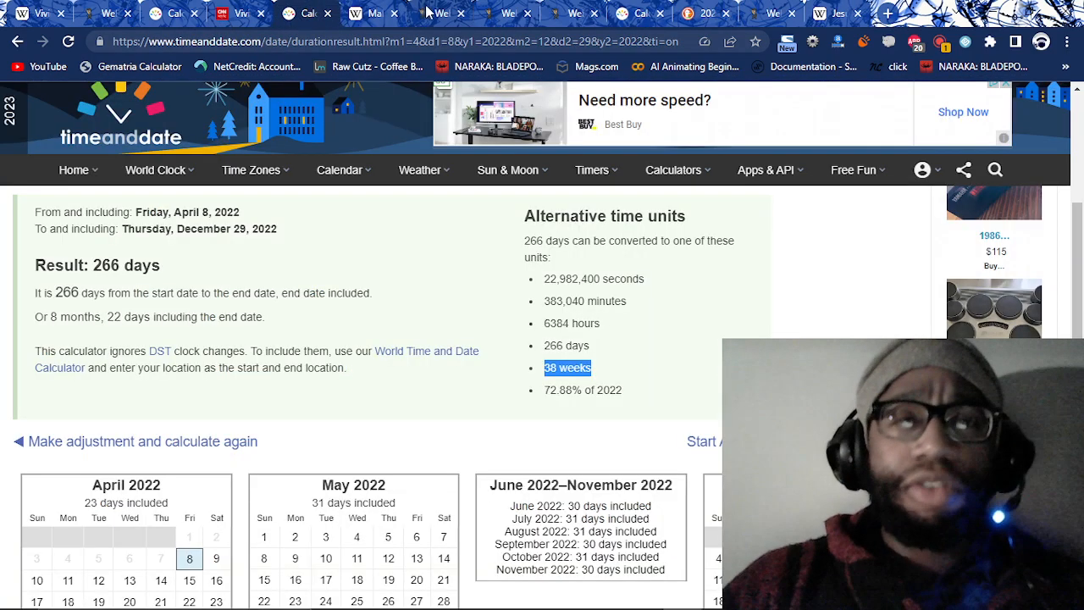
left_click(502, 13)
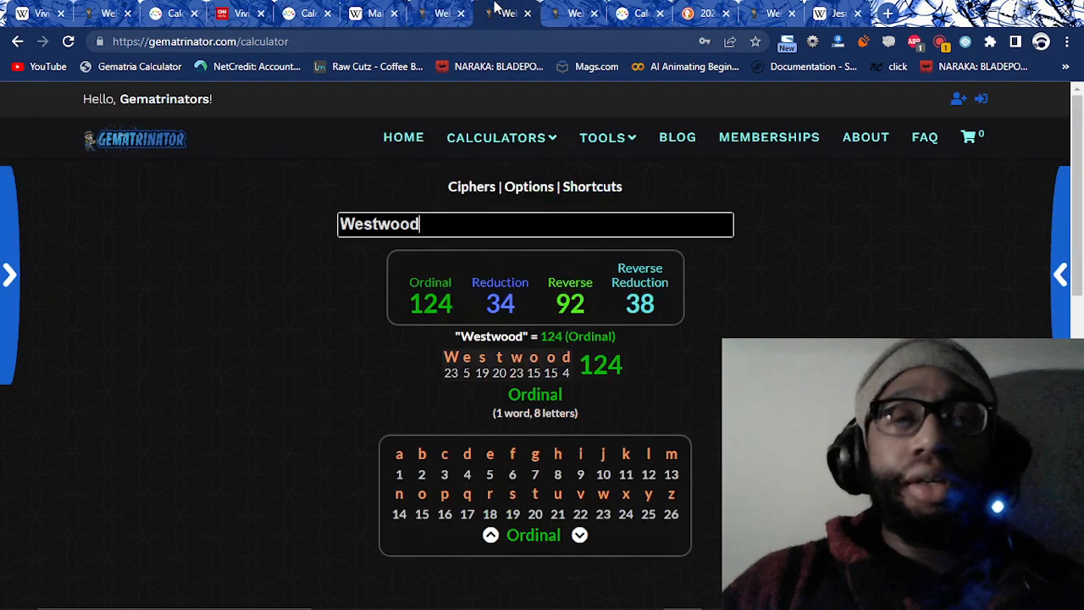
scroll("down", 3)
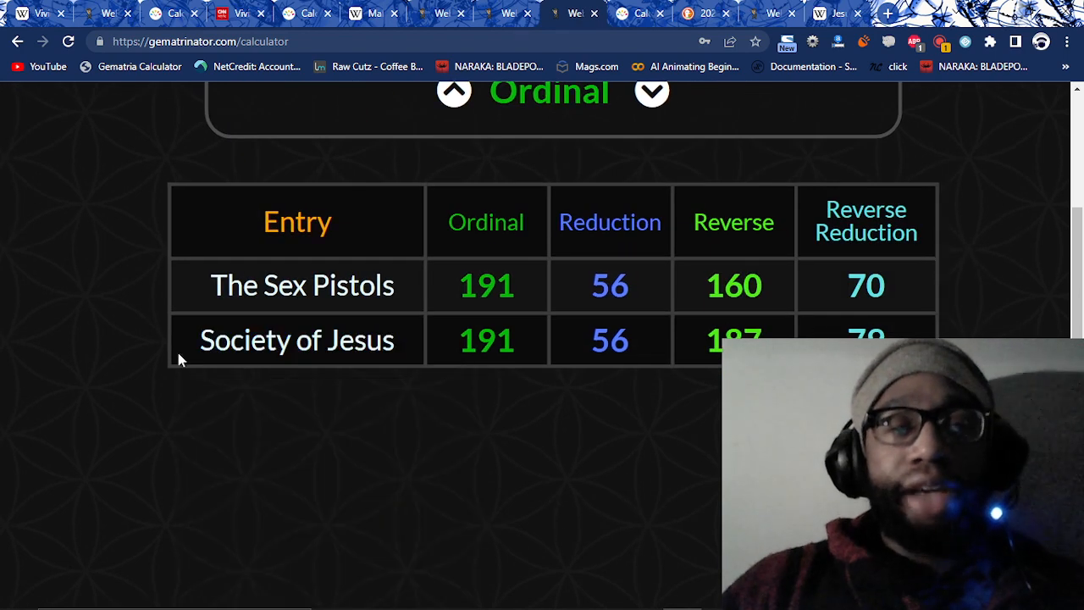
mouse_move(614, 13)
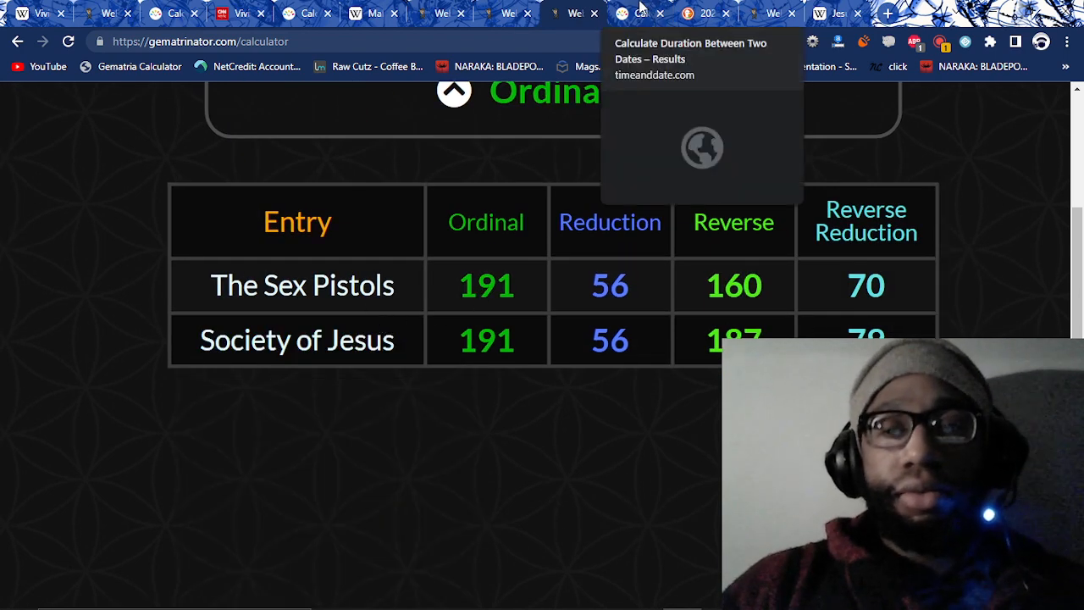
- Review the 24-day span from 29 December 2022 to 22 January 2023, then open the Society of Jesus article
left_click(632, 13)
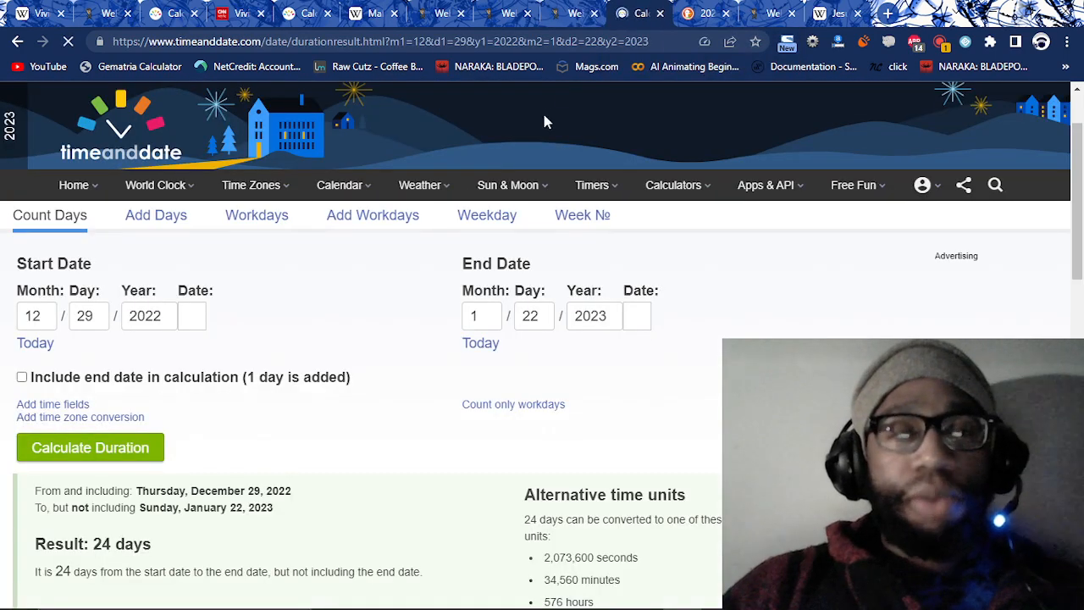
scroll("down", 3)
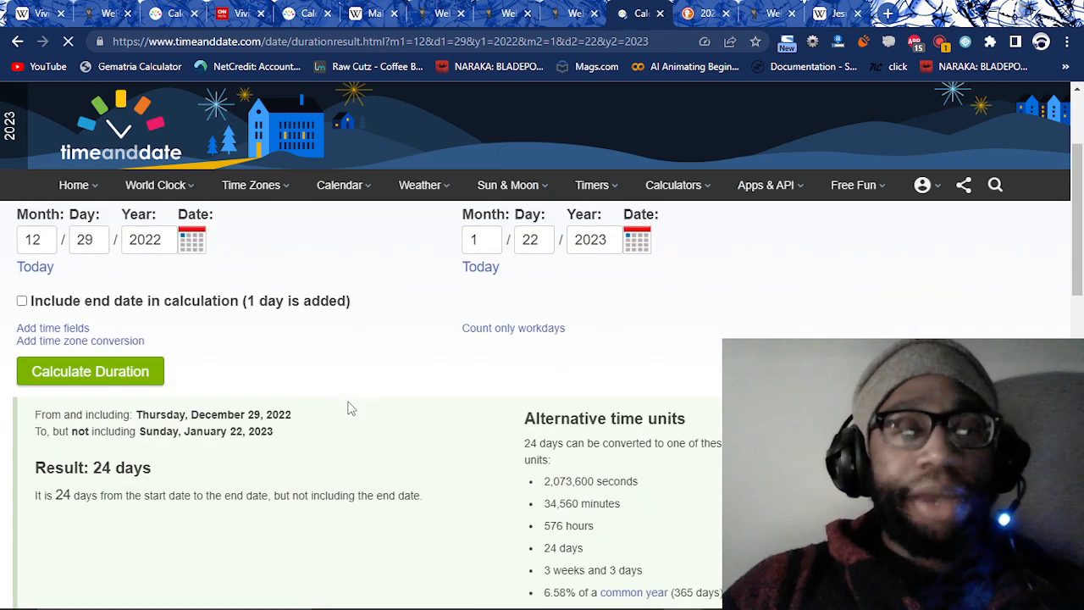
scroll("down", 3)
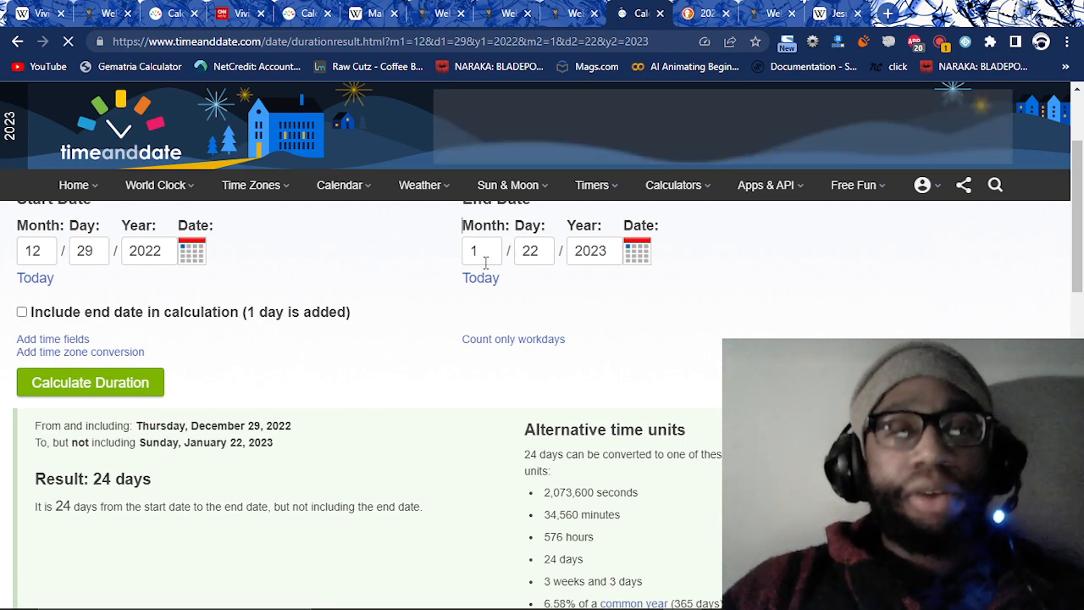
scroll("down", 3)
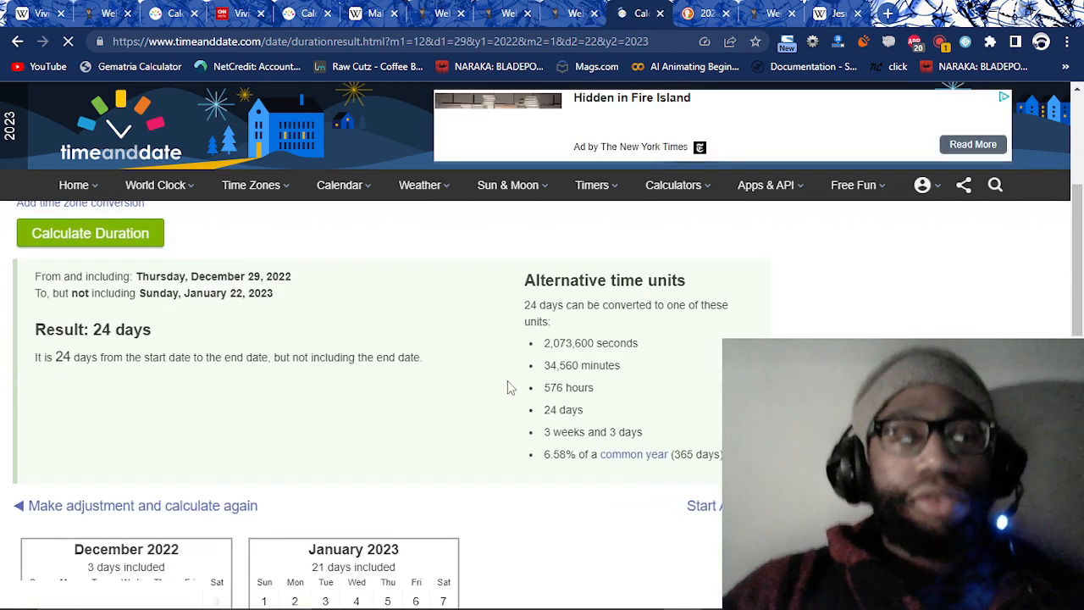
mouse_move(600, 405)
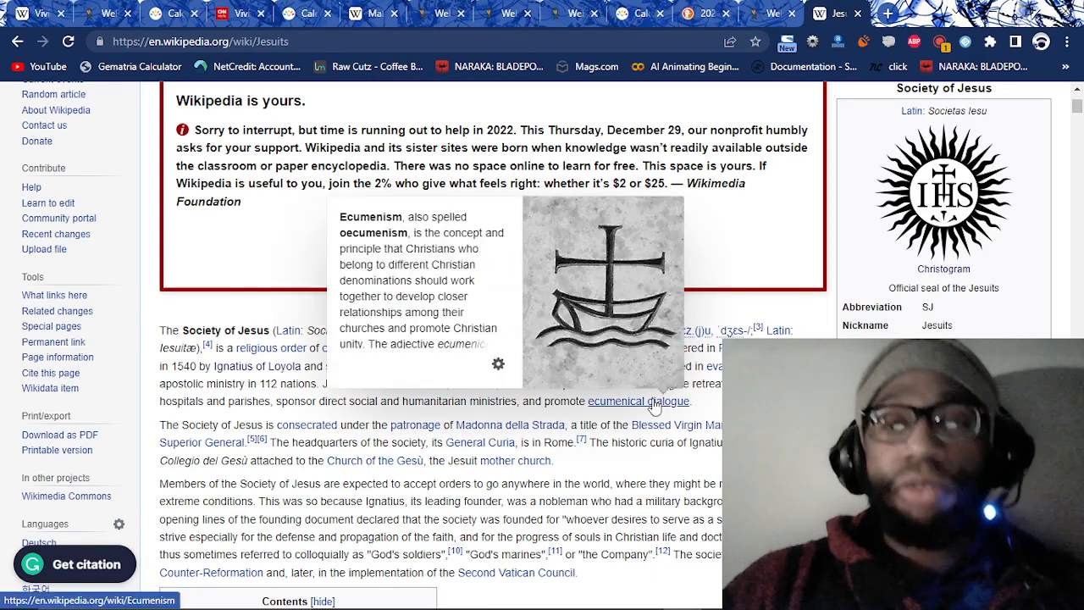
key("alt+tab")
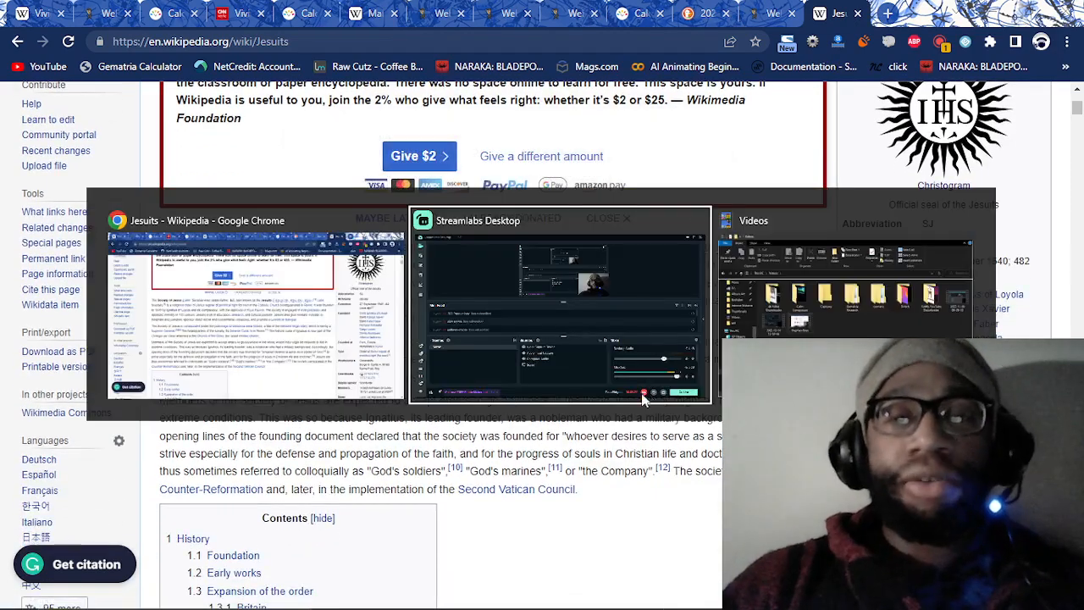